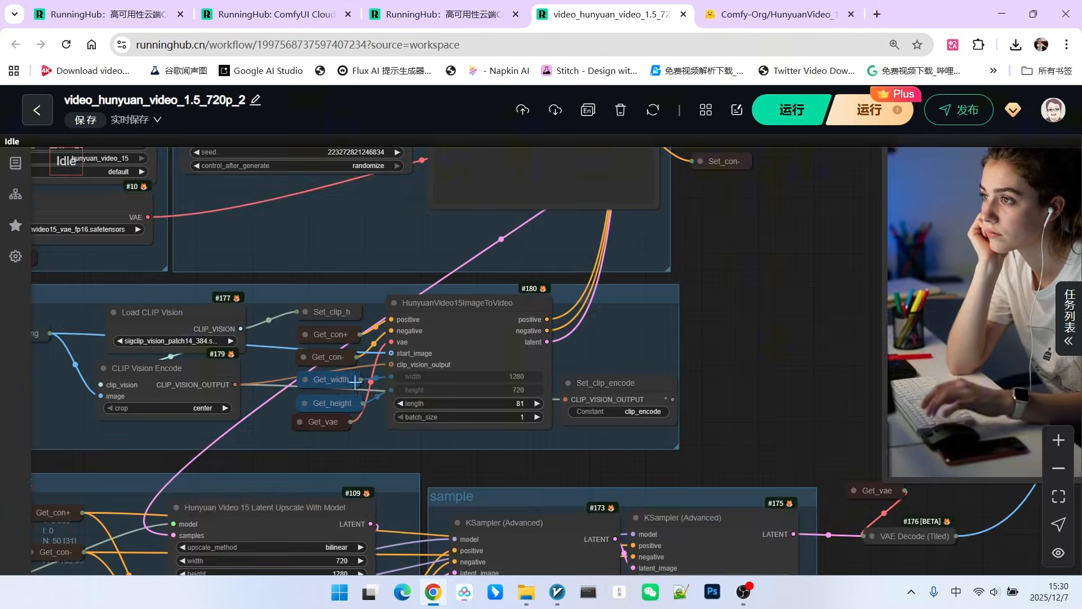
Zoom out on the workflow canvas and switch to the Comfy-Org HunyuanVideo_1.5_repackaged page
{"action": "scroll", "scroll_direction": "up", "scroll_amount": 3}
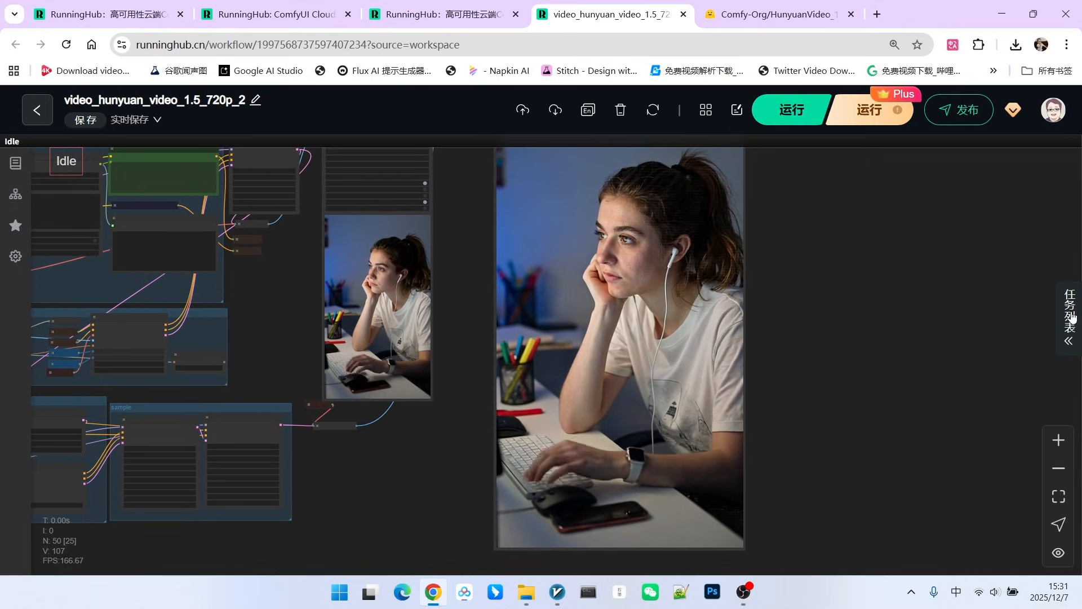
{"action": "left_click", "coordinate": [1071, 314]}
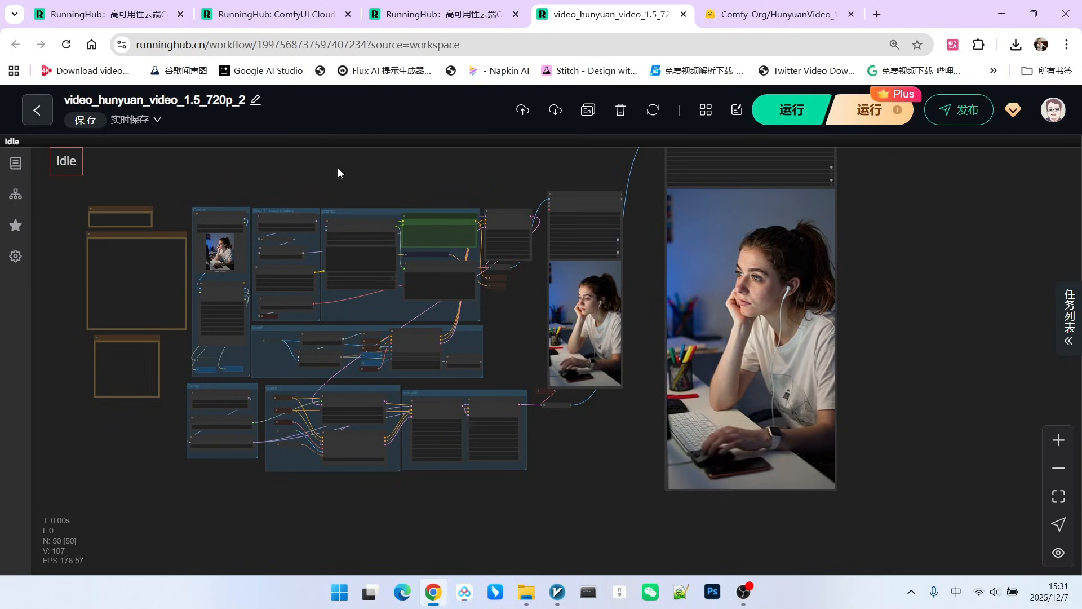
{"action": "scroll", "scroll_direction": "up", "scroll_amount": 3}
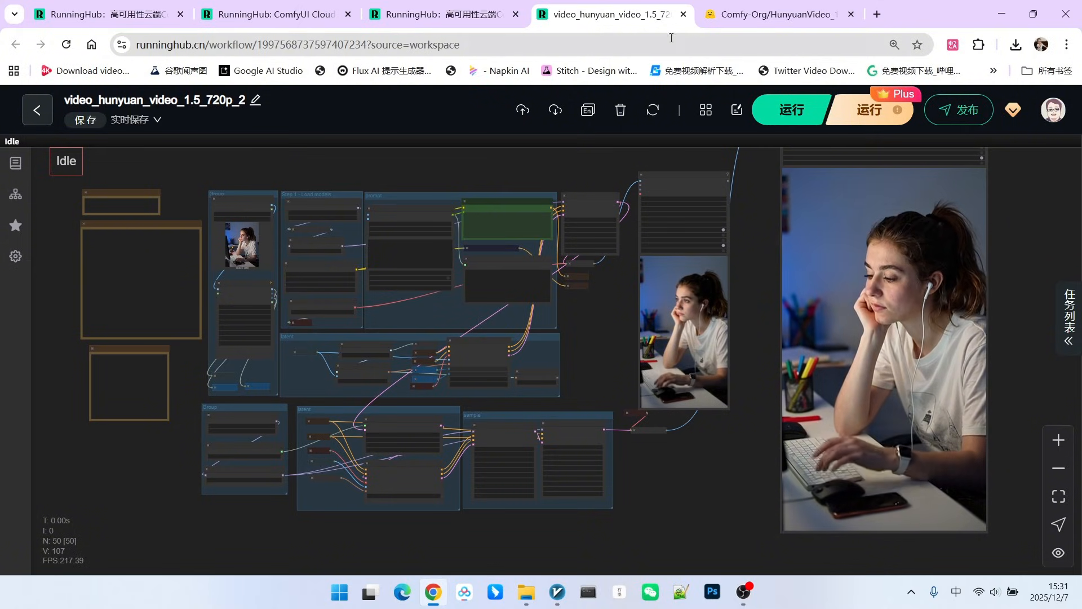
{"action": "left_click", "coordinate": [772, 13]}
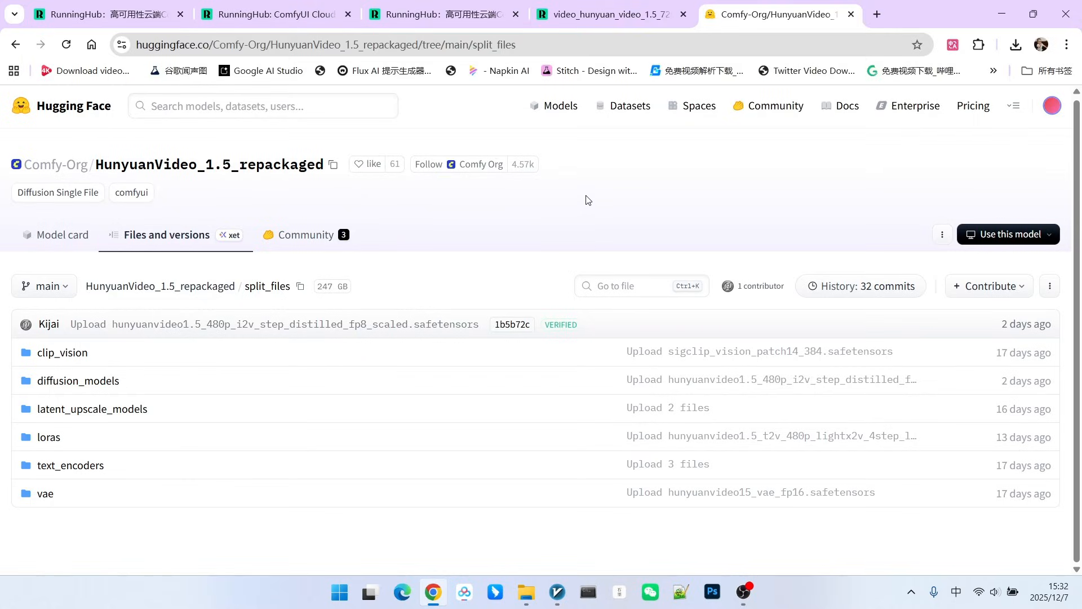
{"action": "mouse_move", "coordinate": [1023, 380]}
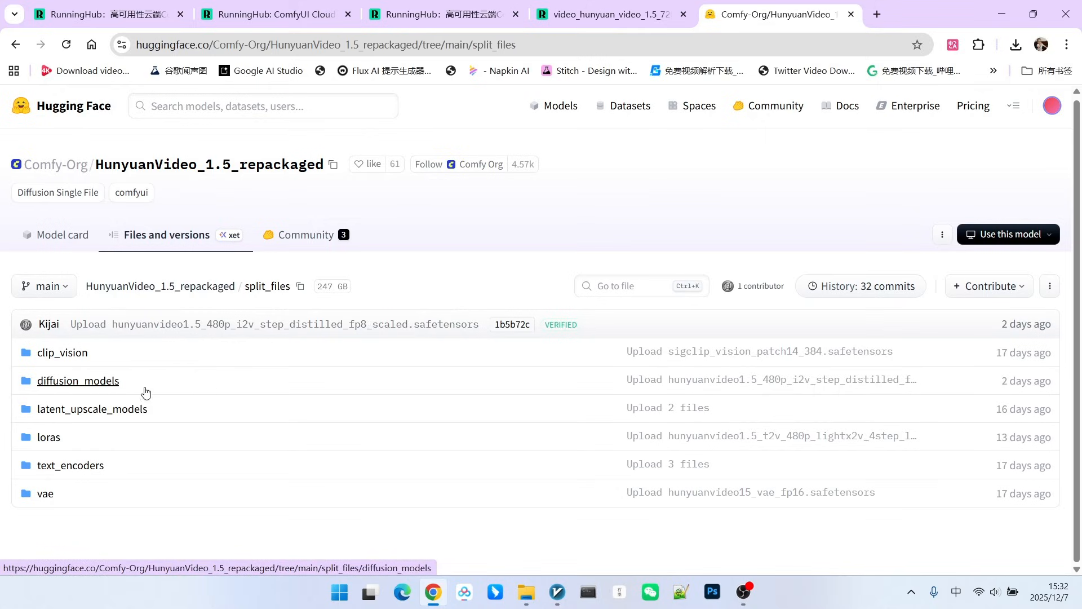
Open diffusion_models and the hunyuanvideo1.5_480p_i2v_step_distilled_fp8_scaled.safetensors file
{"action": "left_click", "coordinate": [78, 381]}
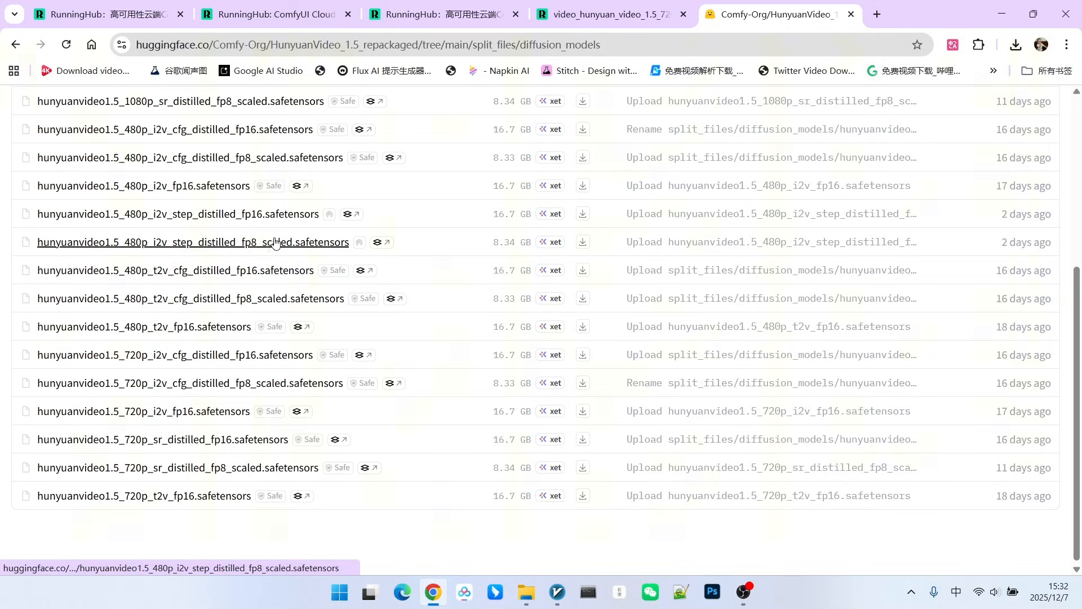
{"action": "mouse_move", "coordinate": [255, 235]}
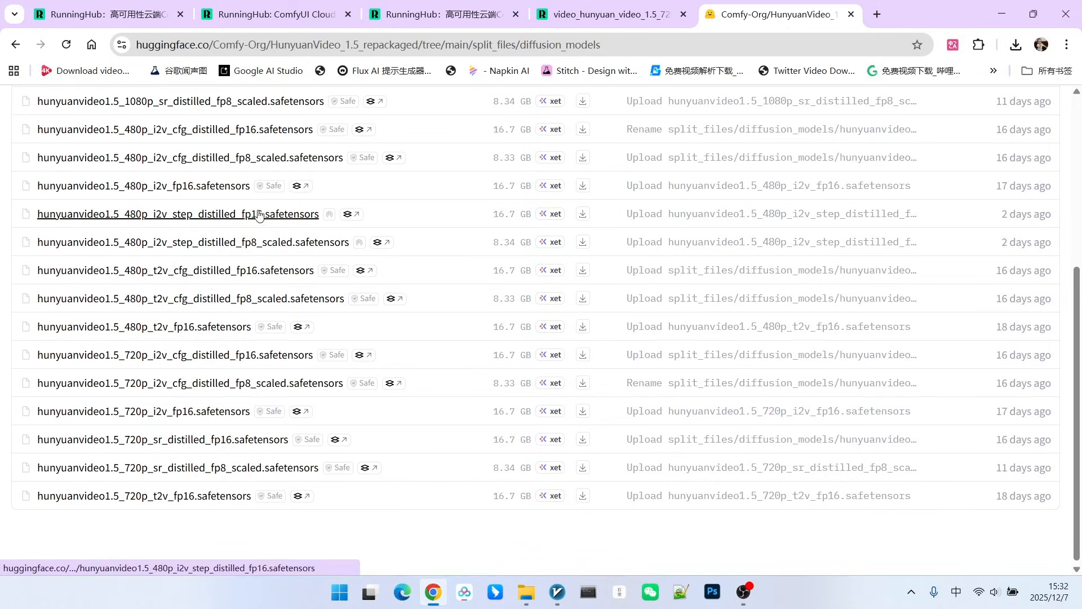
{"action": "mouse_move", "coordinate": [258, 242]}
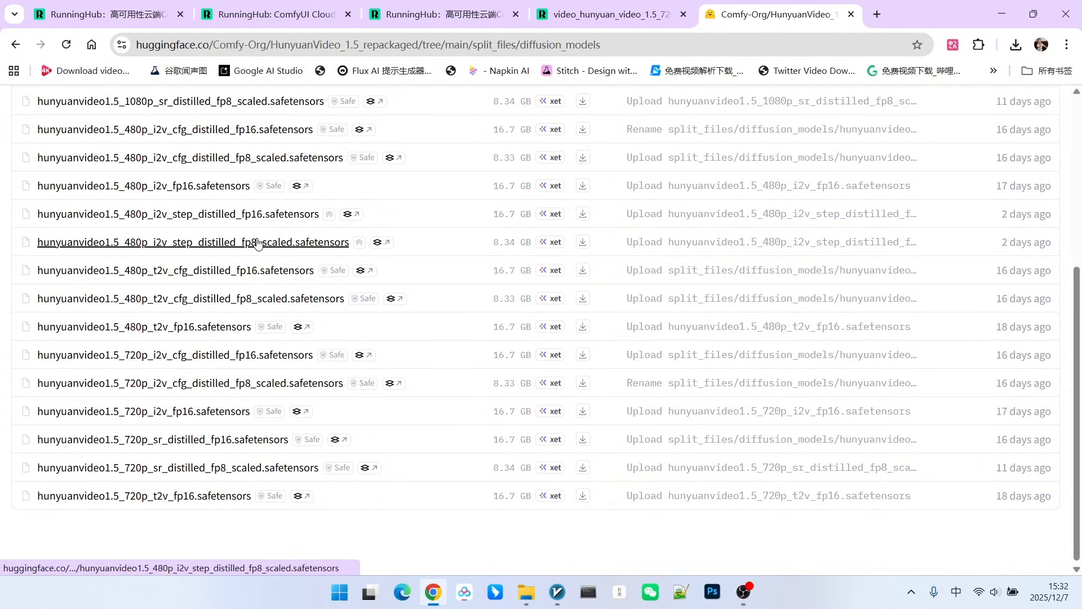
{"action": "mouse_move", "coordinate": [242, 244]}
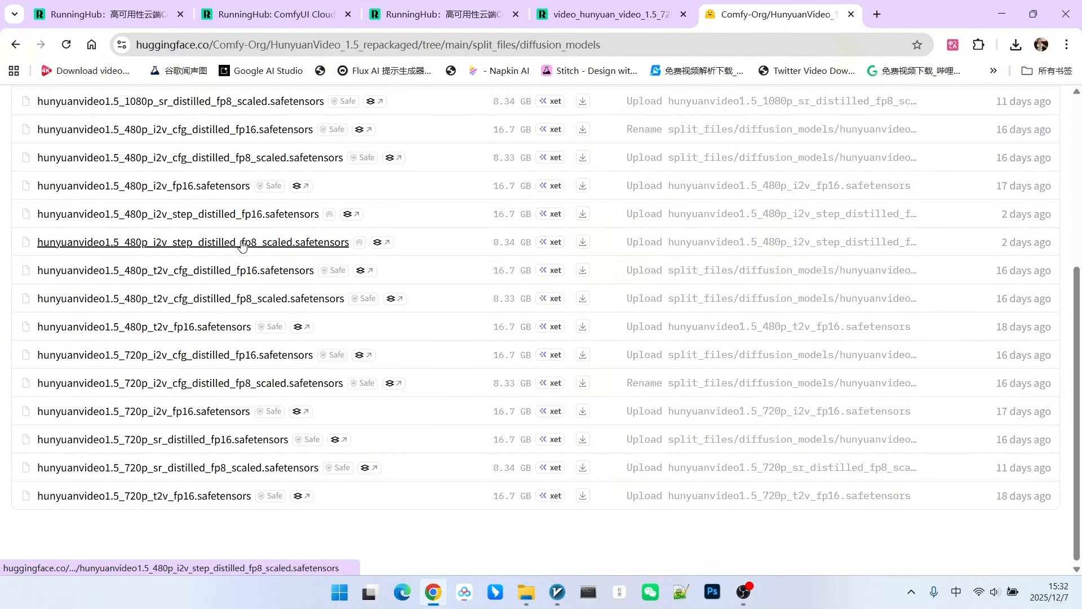
{"action": "left_click", "coordinate": [194, 242]}
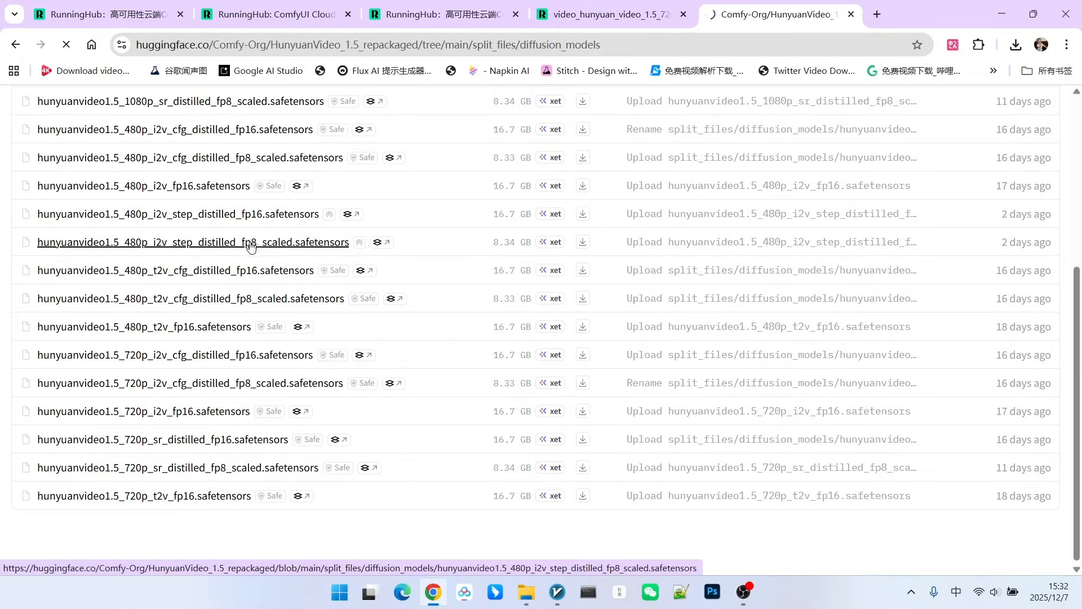
{"action": "left_click", "coordinate": [192, 242]}
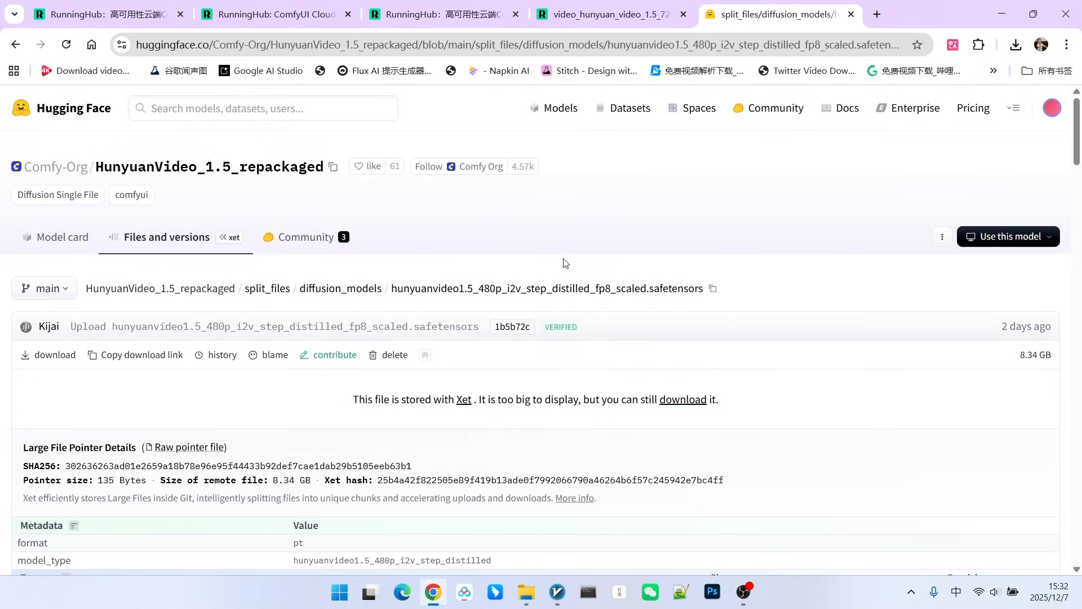
{"action": "mouse_move", "coordinate": [562, 252]}
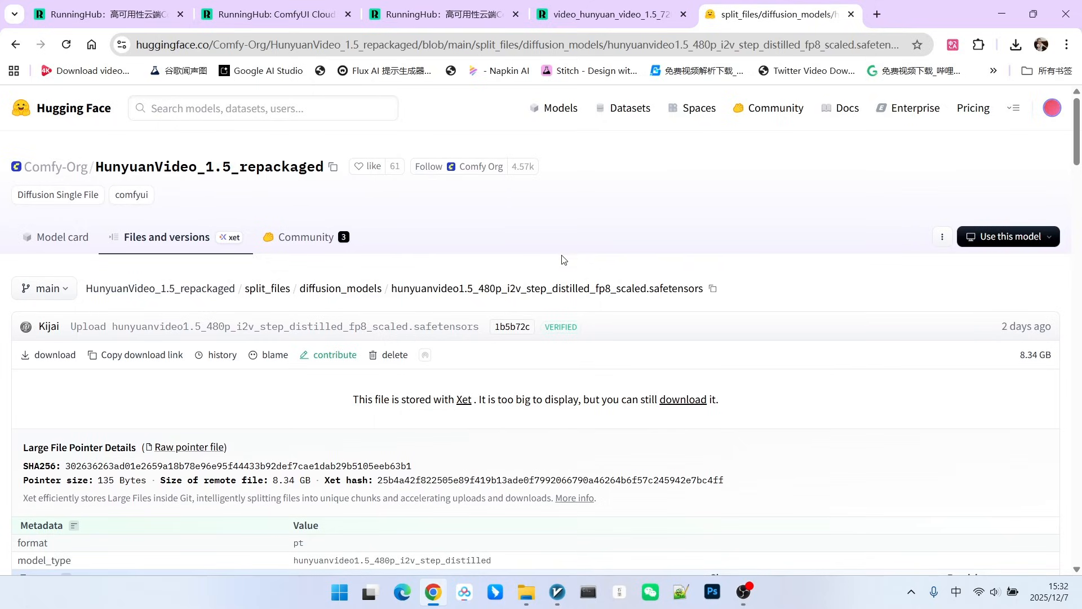
{"action": "double_click", "coordinate": [538, 288]}
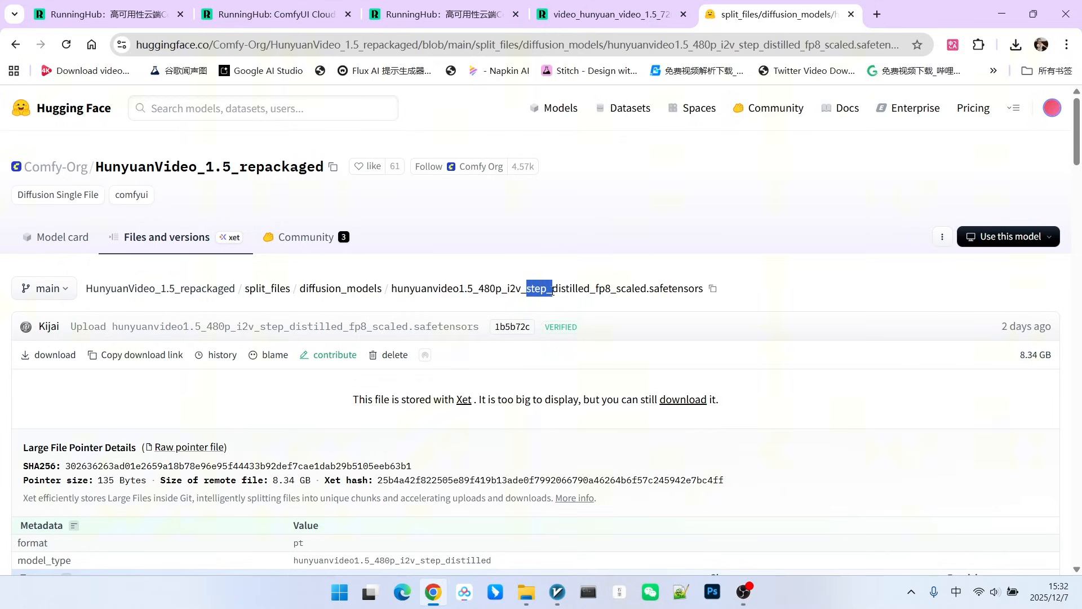
{"action": "double_click", "coordinate": [570, 289]}
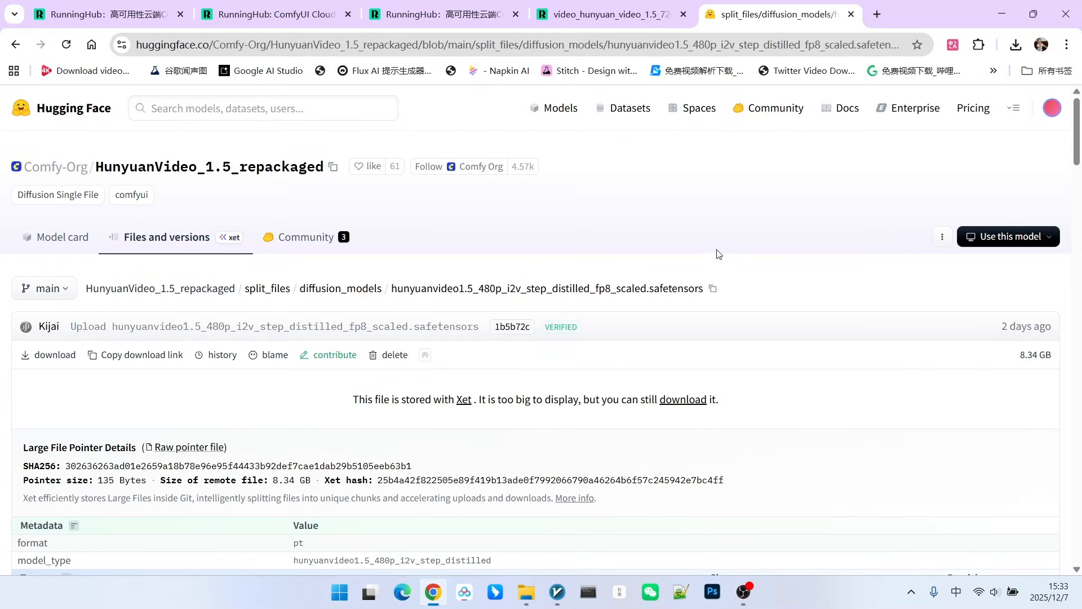
{"action": "mouse_move", "coordinate": [604, 290]}
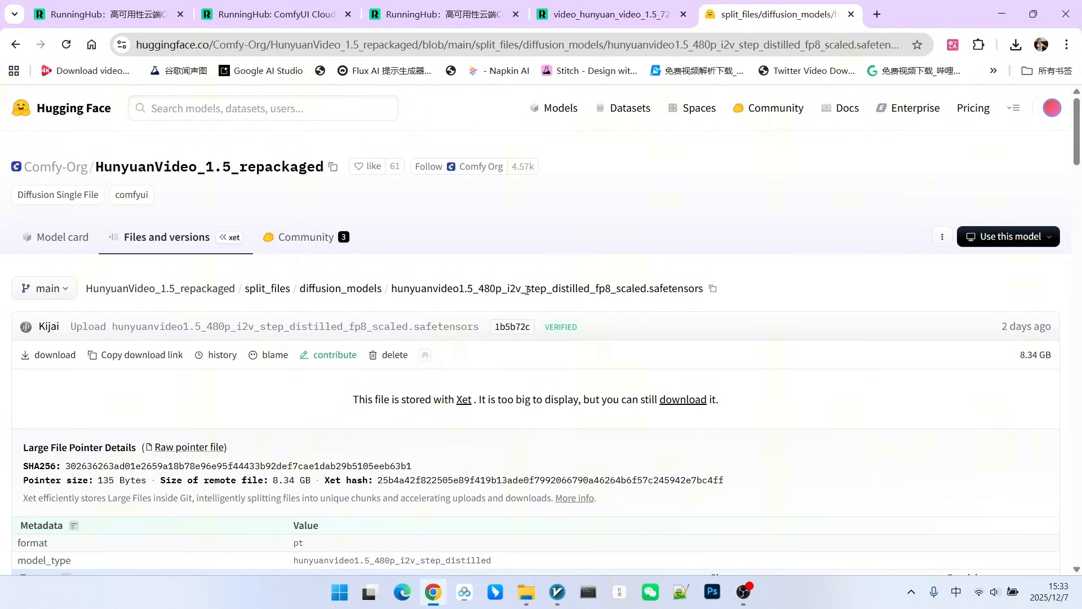
{"action": "double_click", "coordinate": [535, 288]}
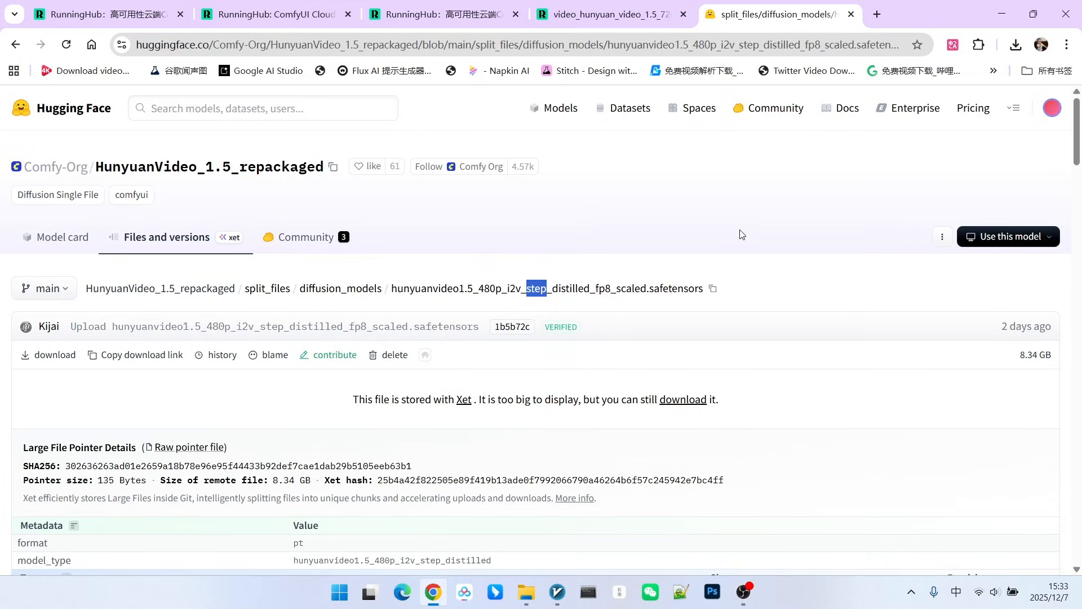
{"action": "mouse_move", "coordinate": [738, 224]}
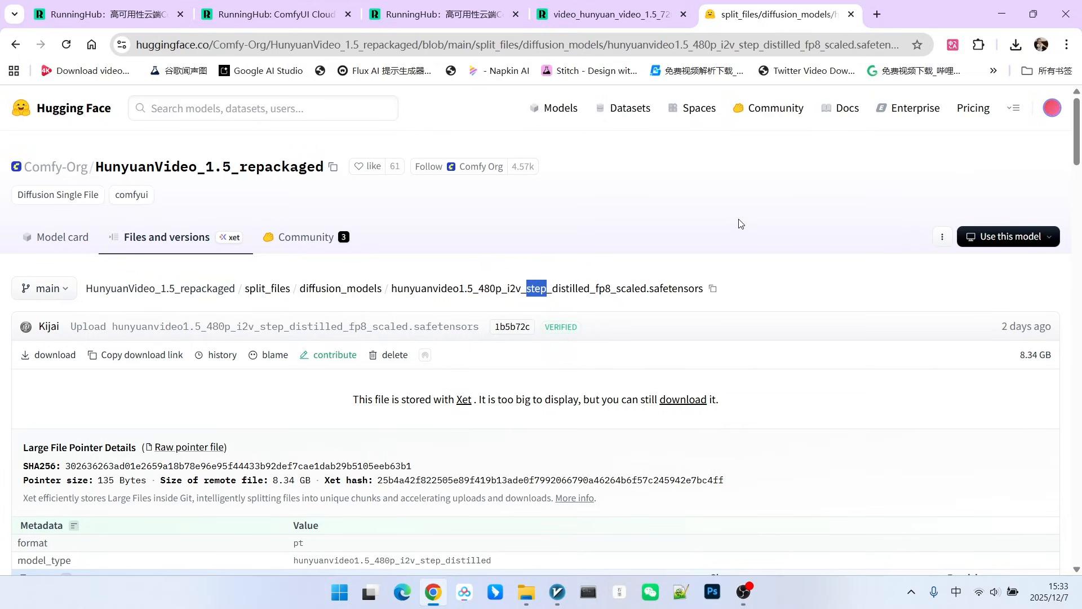
{"action": "mouse_move", "coordinate": [85, 102]}
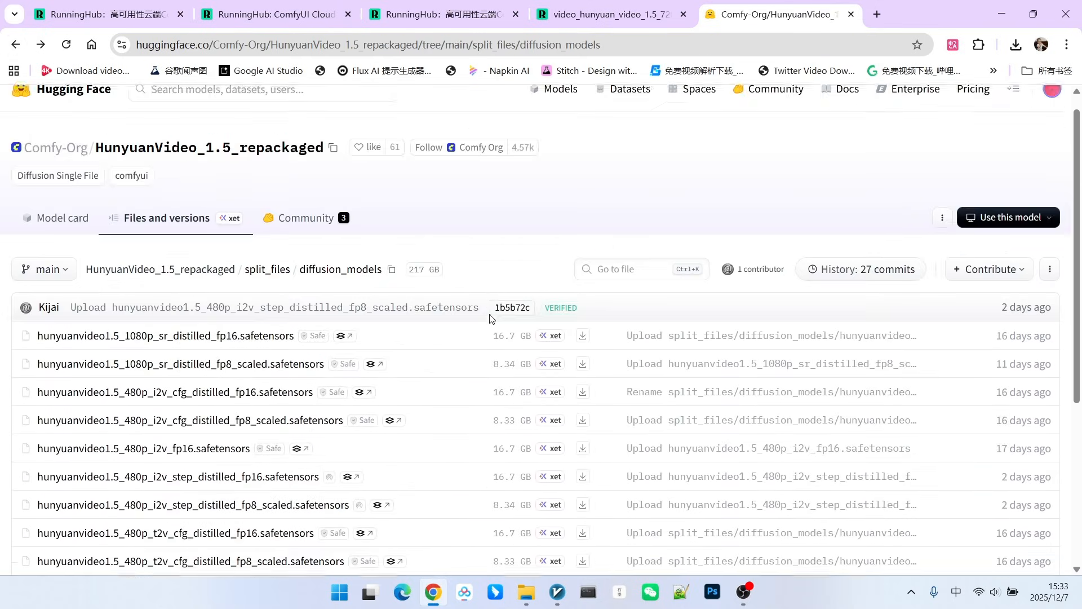
Scroll through the diffusion_models file list comparing 1080p and 480p checkpoints
{"action": "scroll", "scroll_direction": "down", "scroll_amount": 3}
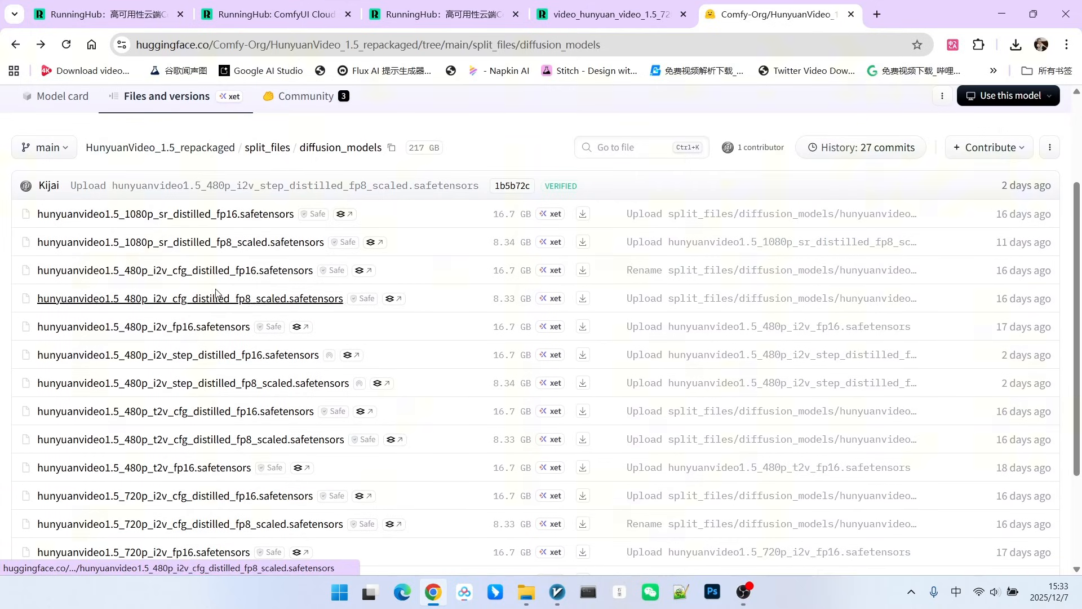
{"action": "mouse_move", "coordinate": [219, 270]}
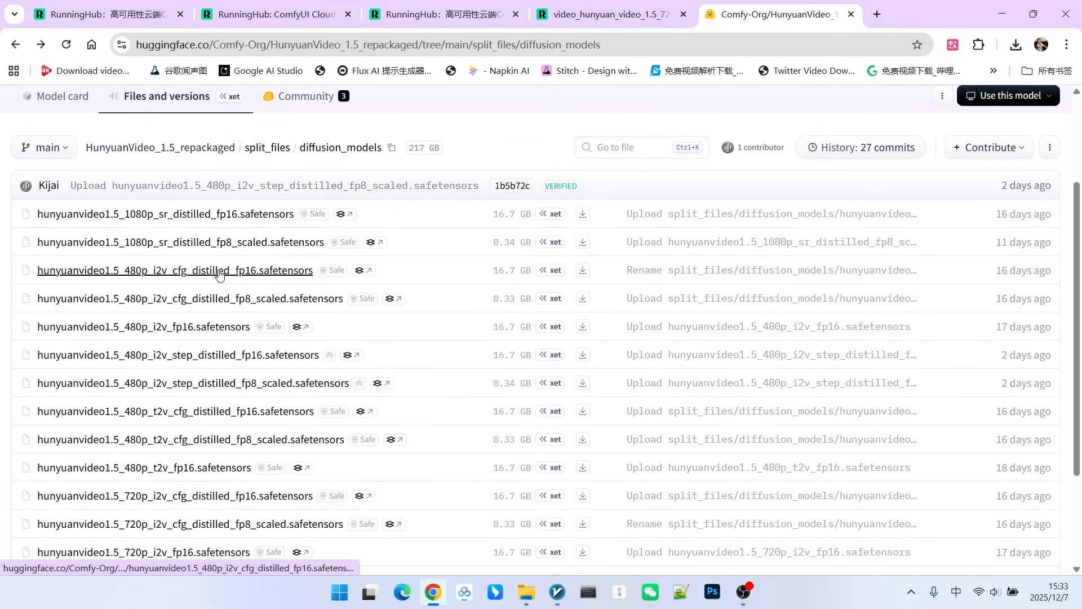
{"action": "scroll", "scroll_direction": "down", "scroll_amount": 3}
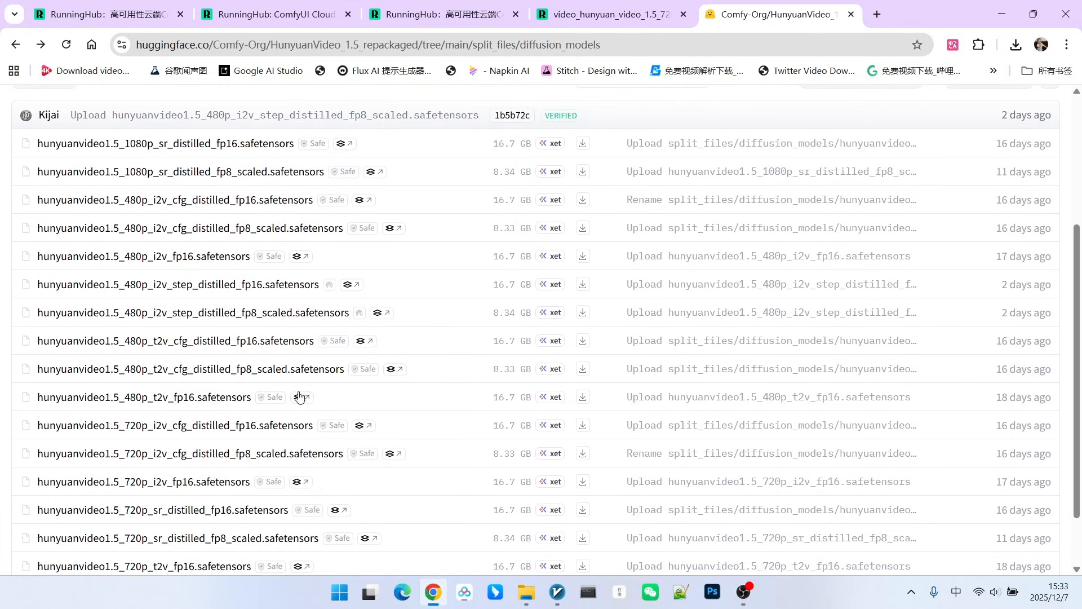
{"action": "scroll", "scroll_direction": "up", "scroll_amount": 3}
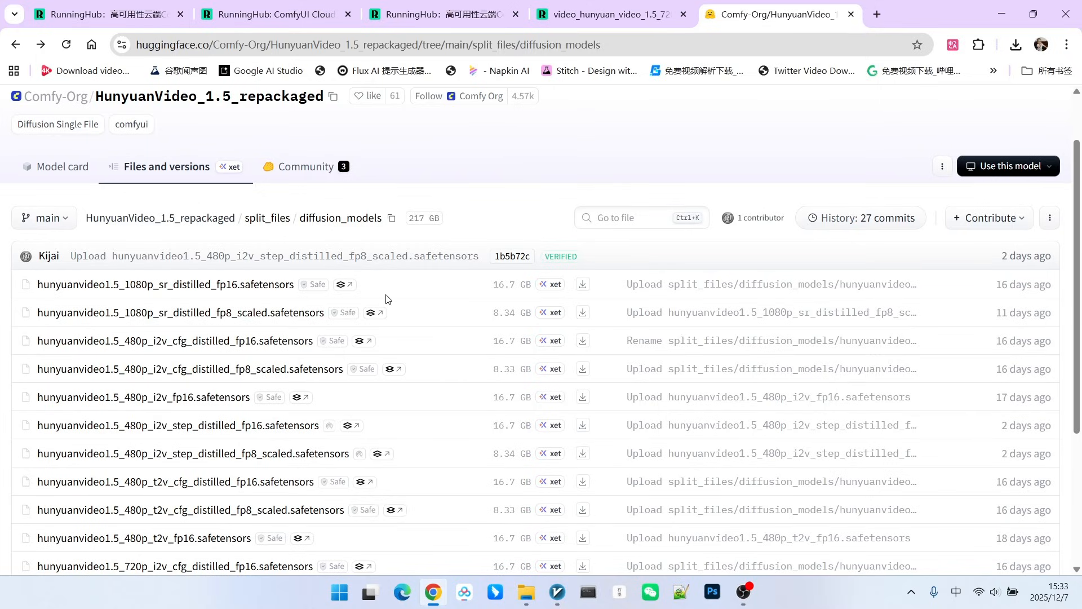
{"action": "mouse_move", "coordinate": [175, 340]}
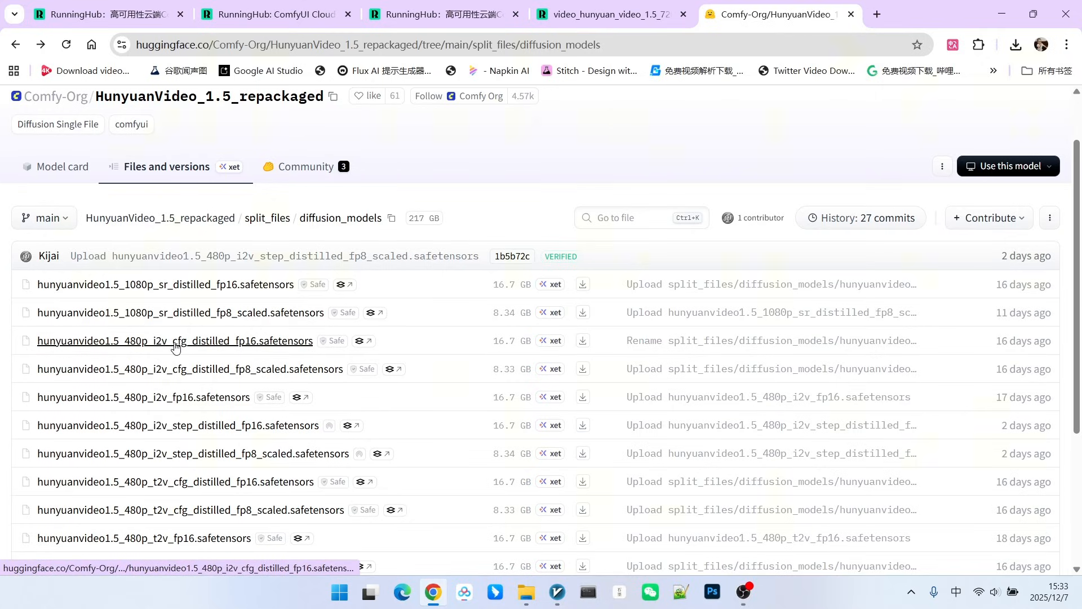
{"action": "mouse_move", "coordinate": [243, 300]}
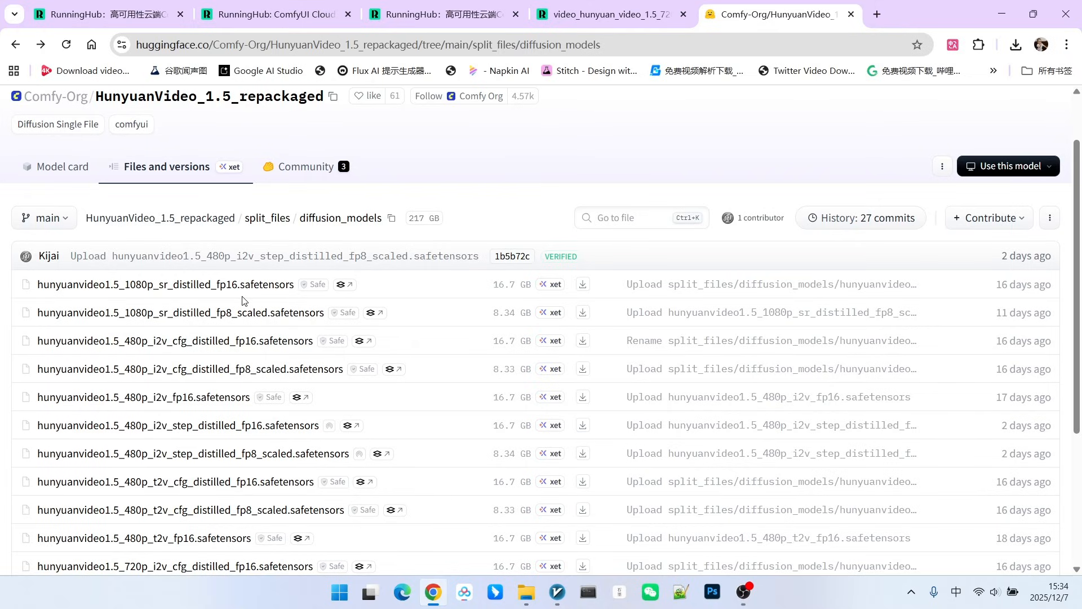
{"action": "mouse_move", "coordinate": [73, 391]}
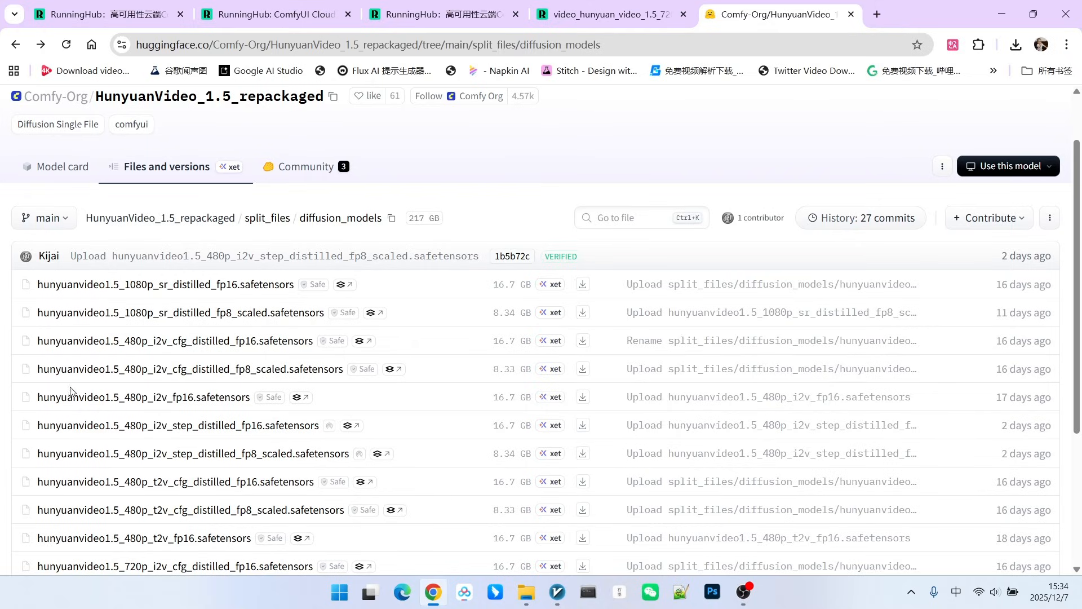
{"action": "mouse_move", "coordinate": [511, 256]}
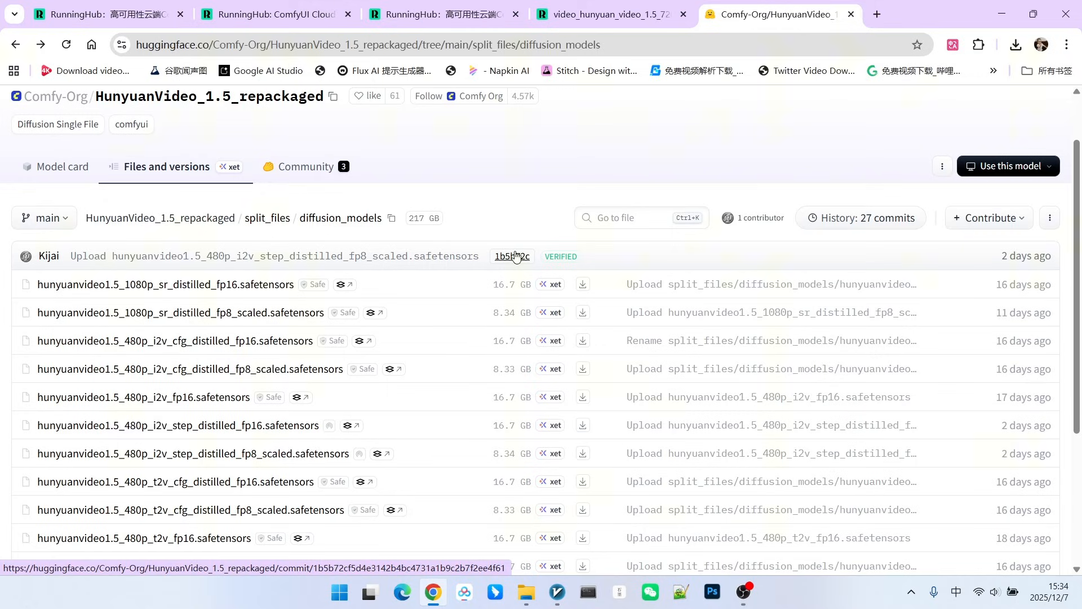
{"action": "mouse_move", "coordinate": [175, 340]}
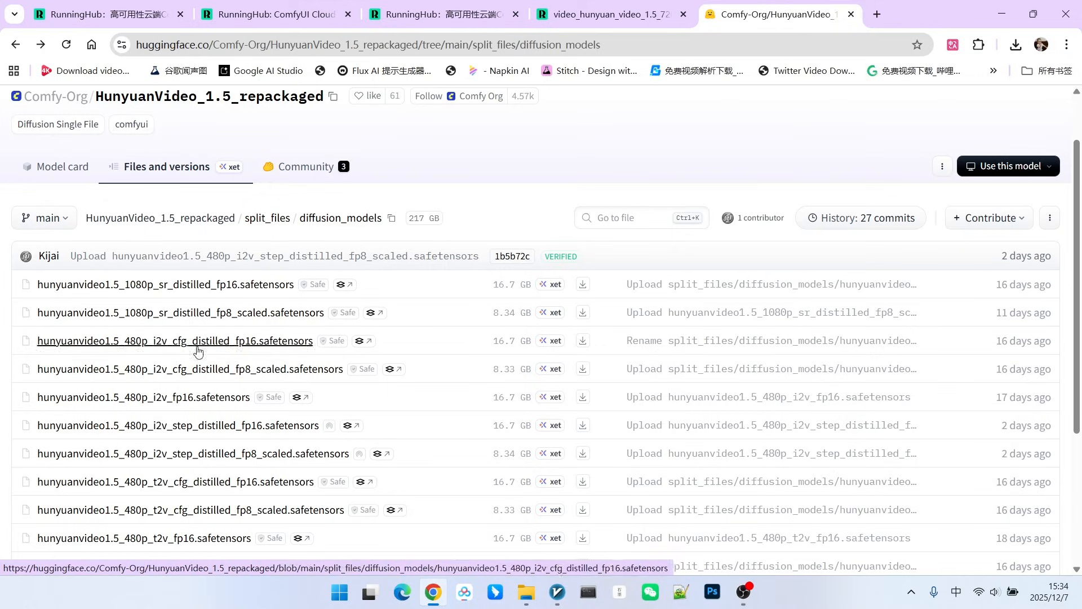
{"action": "mouse_move", "coordinate": [397, 246]}
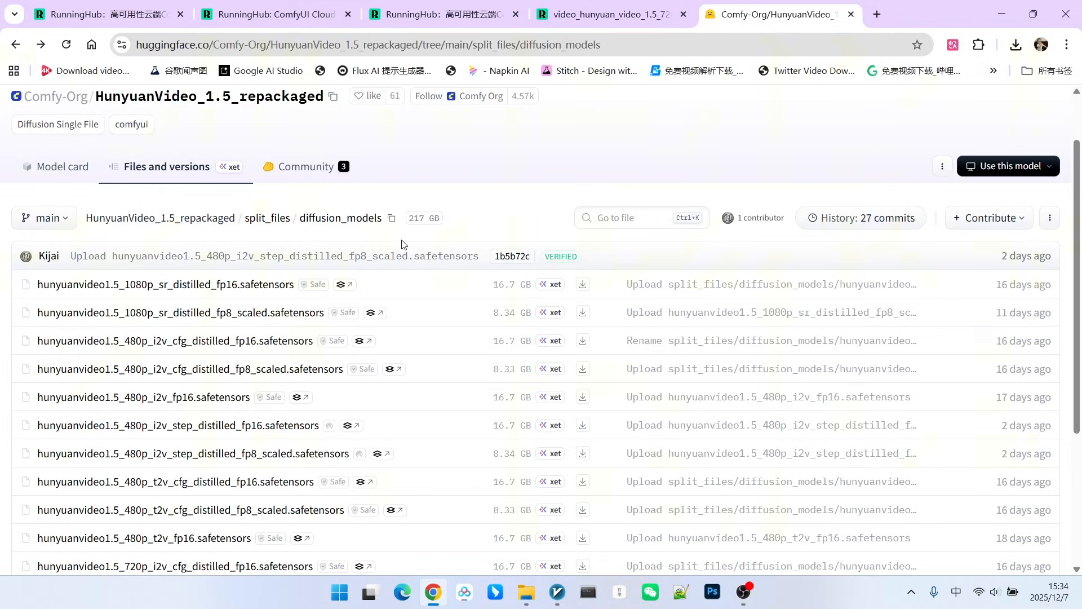
{"action": "scroll", "scroll_direction": "down", "scroll_amount": 3}
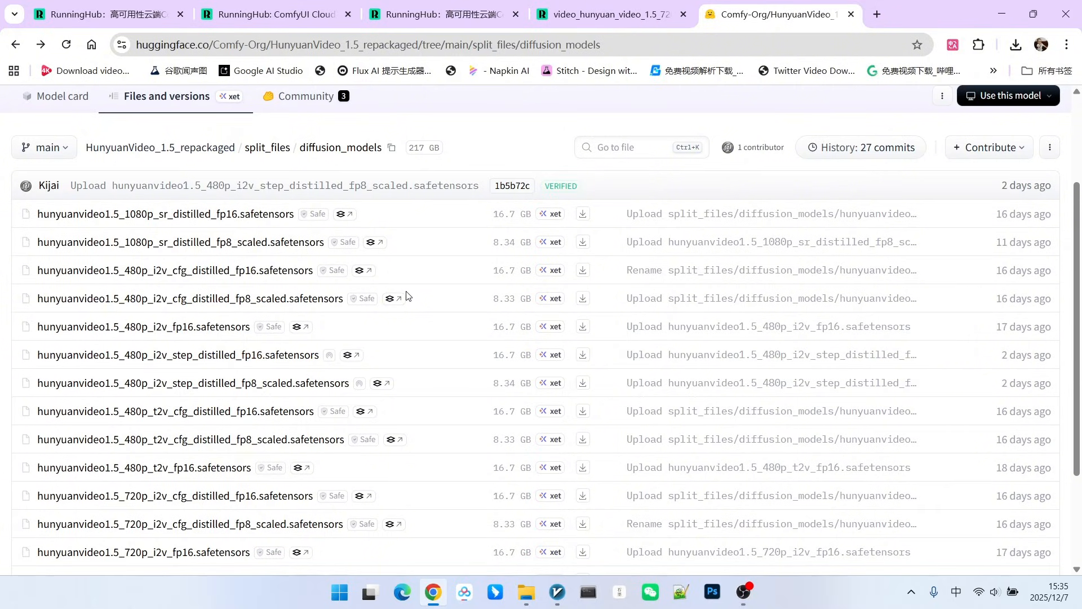
{"action": "mouse_move", "coordinate": [380, 257]}
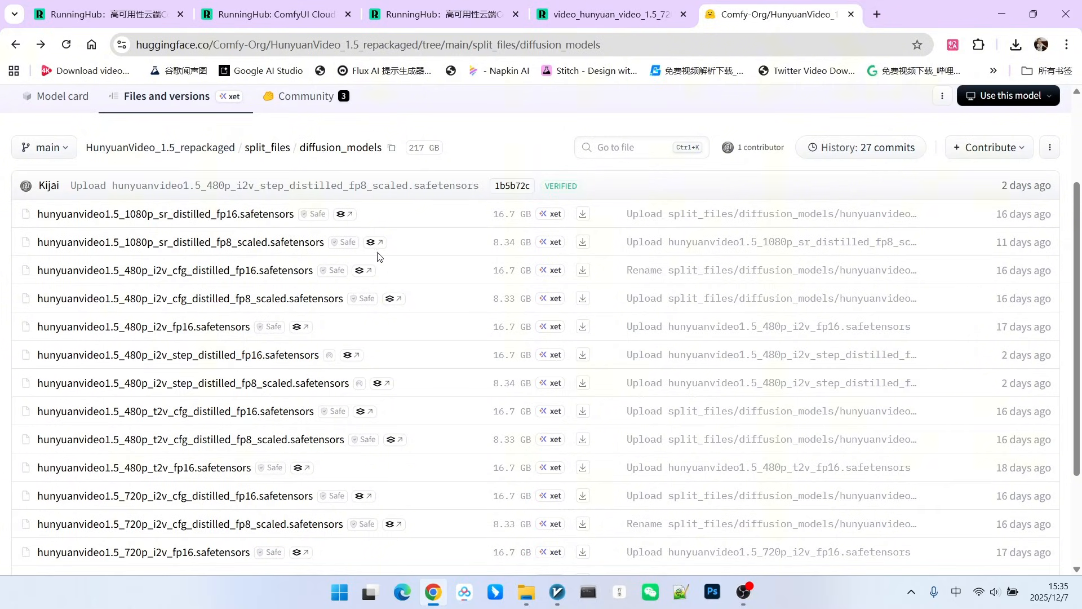
{"action": "scroll", "scroll_direction": "up", "scroll_amount": 3}
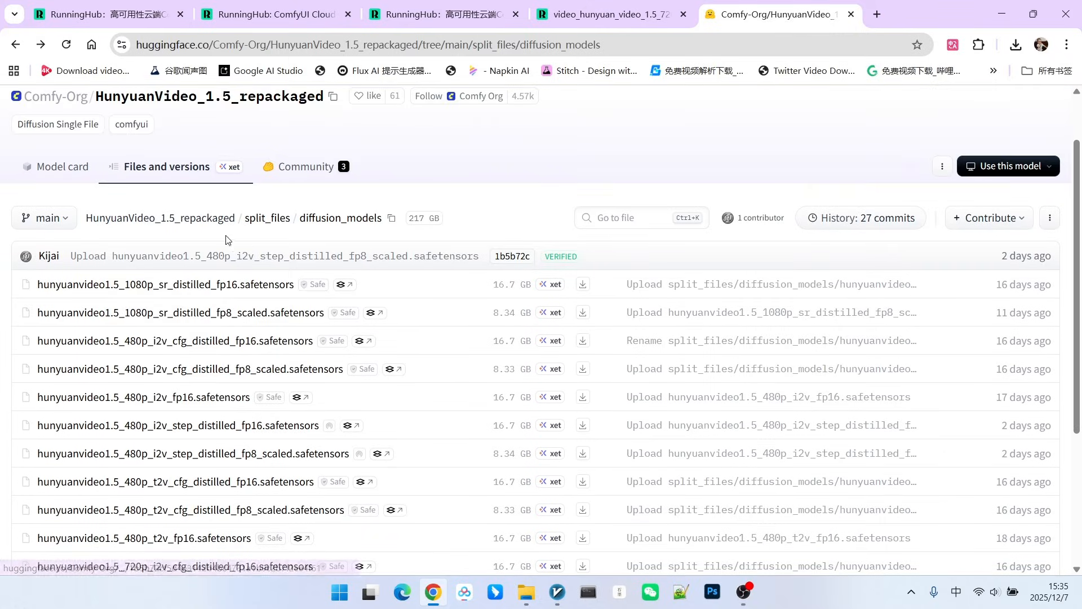
{"action": "mouse_move", "coordinate": [181, 312]}
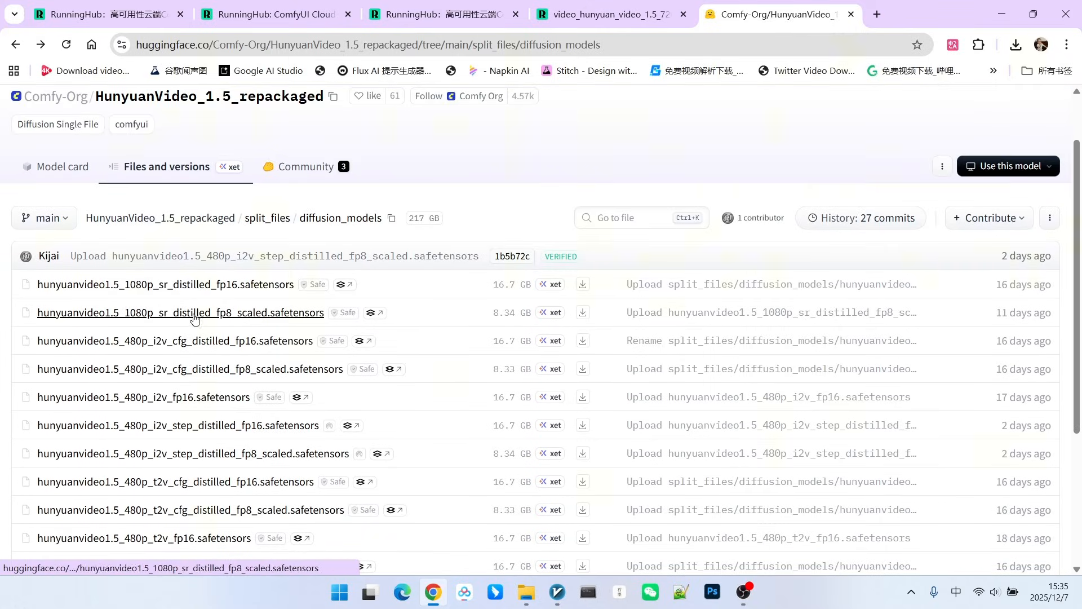
{"action": "scroll", "scroll_direction": "down", "scroll_amount": 3}
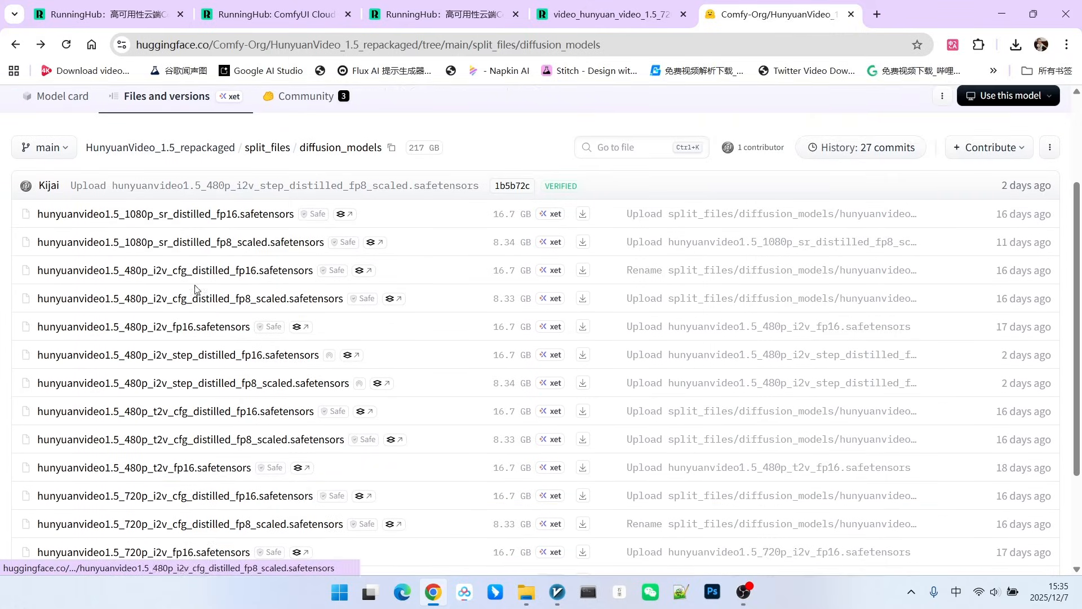
{"action": "mouse_move", "coordinate": [418, 209]}
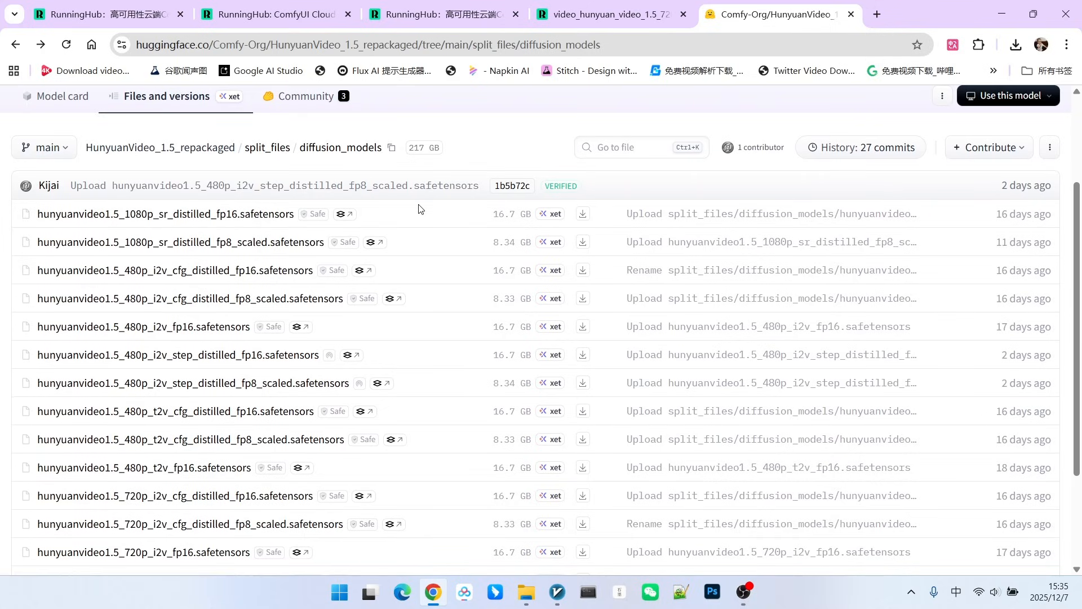
{"action": "mouse_move", "coordinate": [175, 270]}
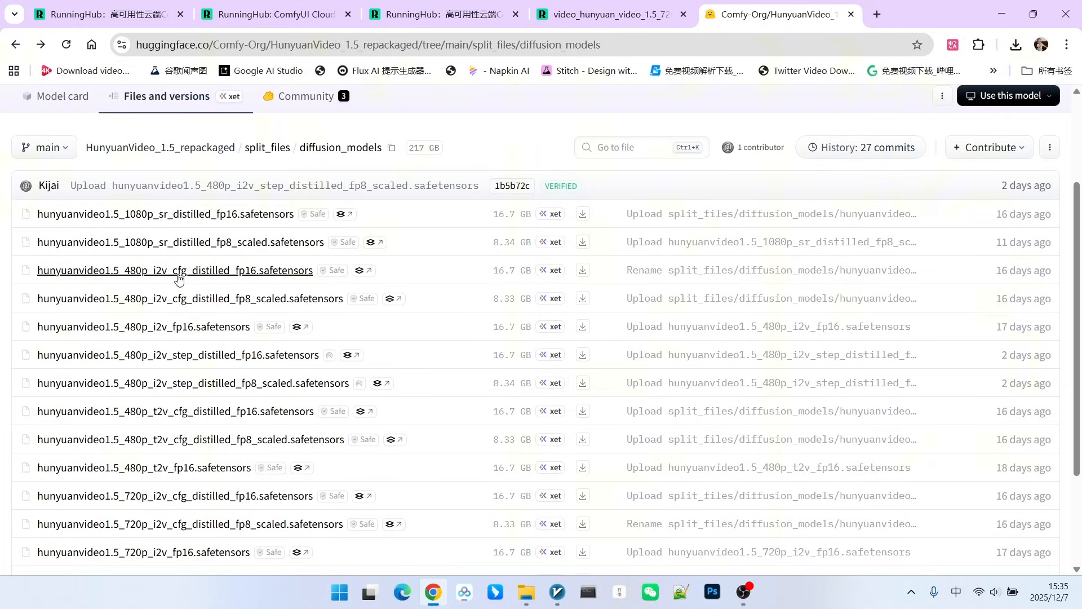
{"action": "mouse_move", "coordinate": [621, 214]}
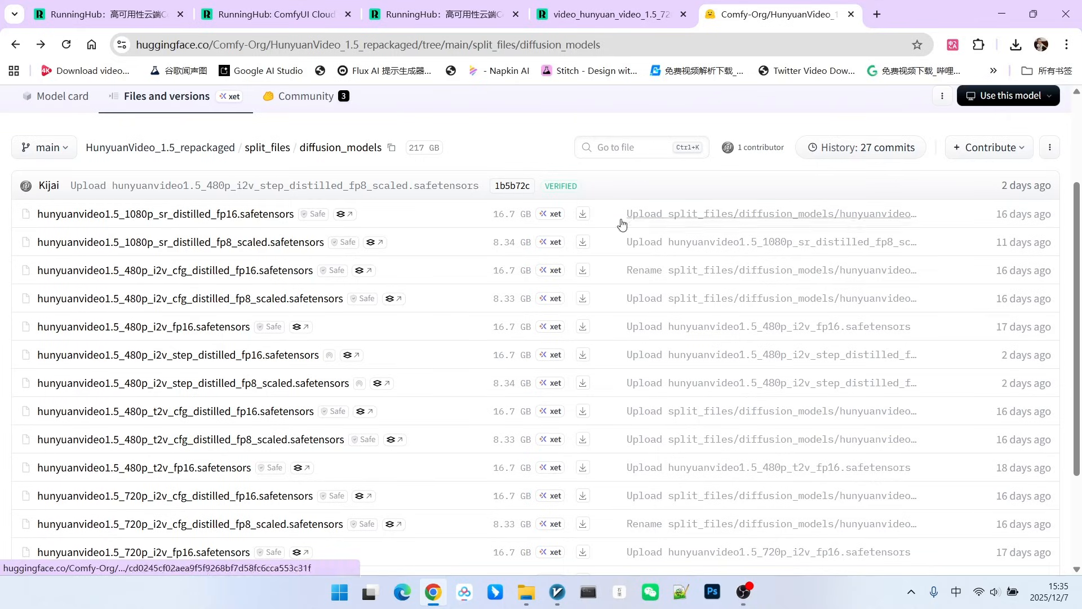
{"action": "mouse_move", "coordinate": [621, 218]}
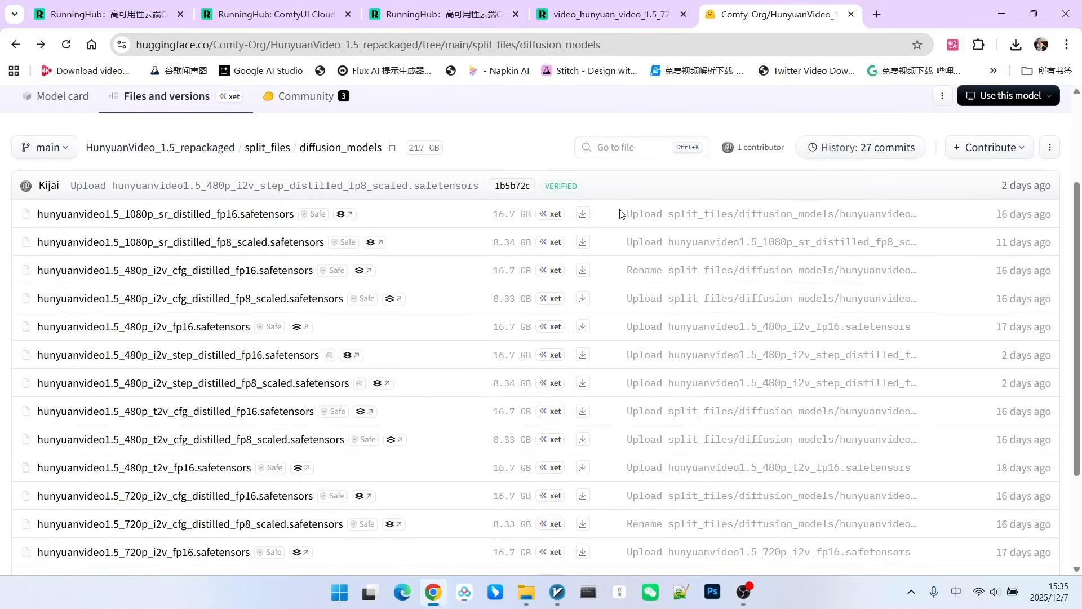
Scroll down to the 720p checkpoints, then switch to the RunningHub tab
{"action": "scroll", "scroll_direction": "down", "scroll_amount": 3}
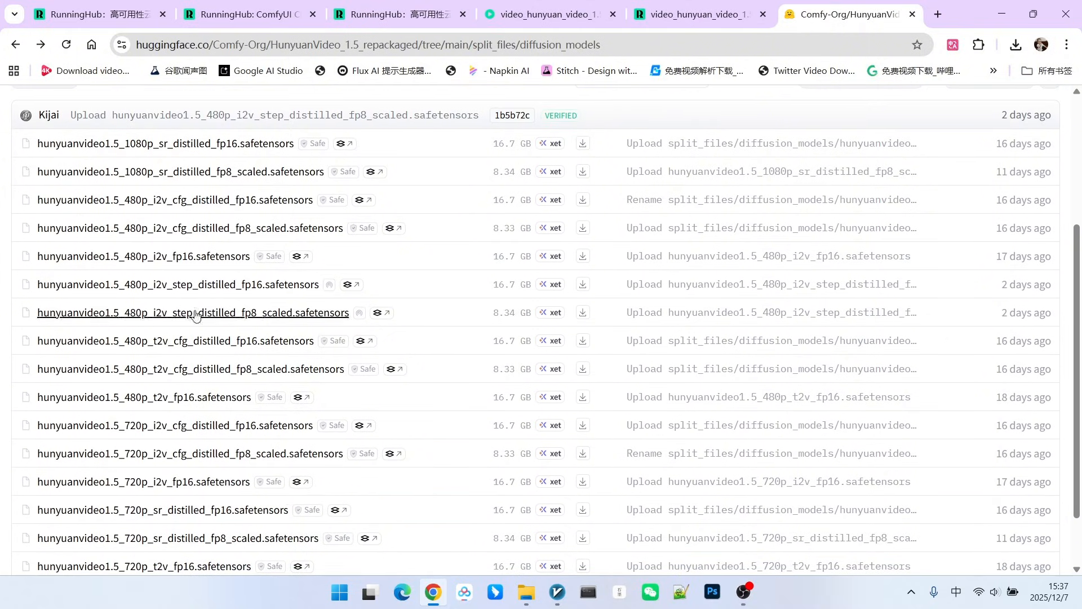
{"action": "mouse_move", "coordinate": [202, 283]}
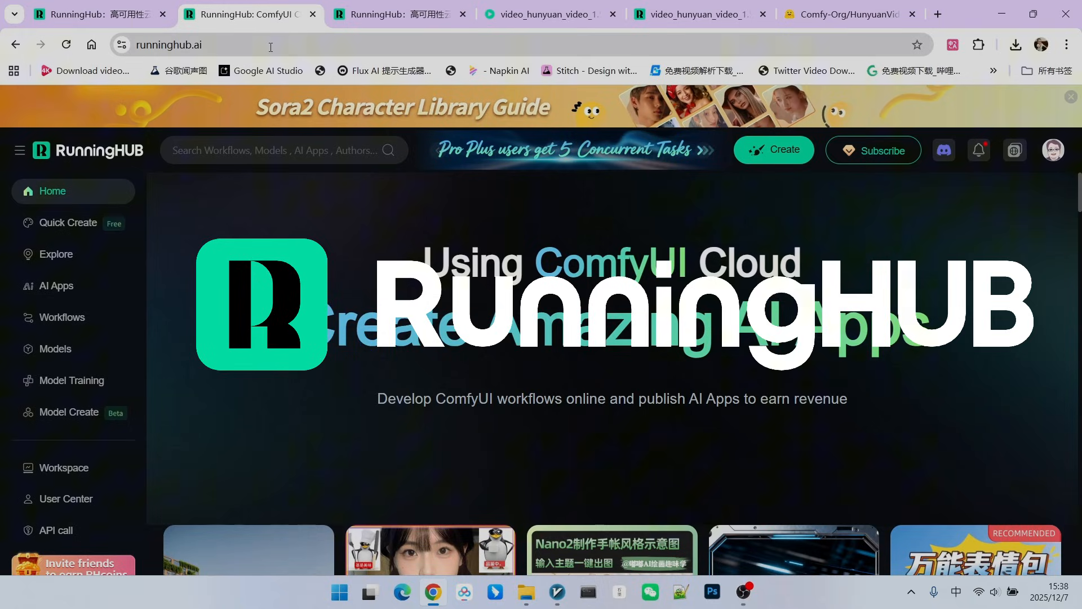
{"action": "left_click", "coordinate": [697, 14]}
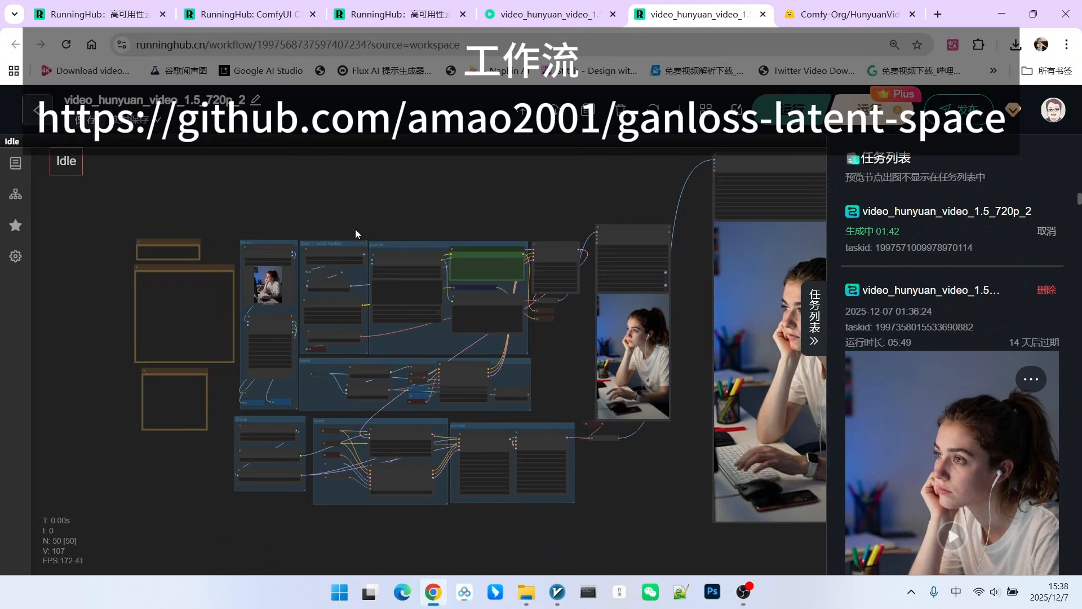
{"action": "mouse_move", "coordinate": [487, 356]}
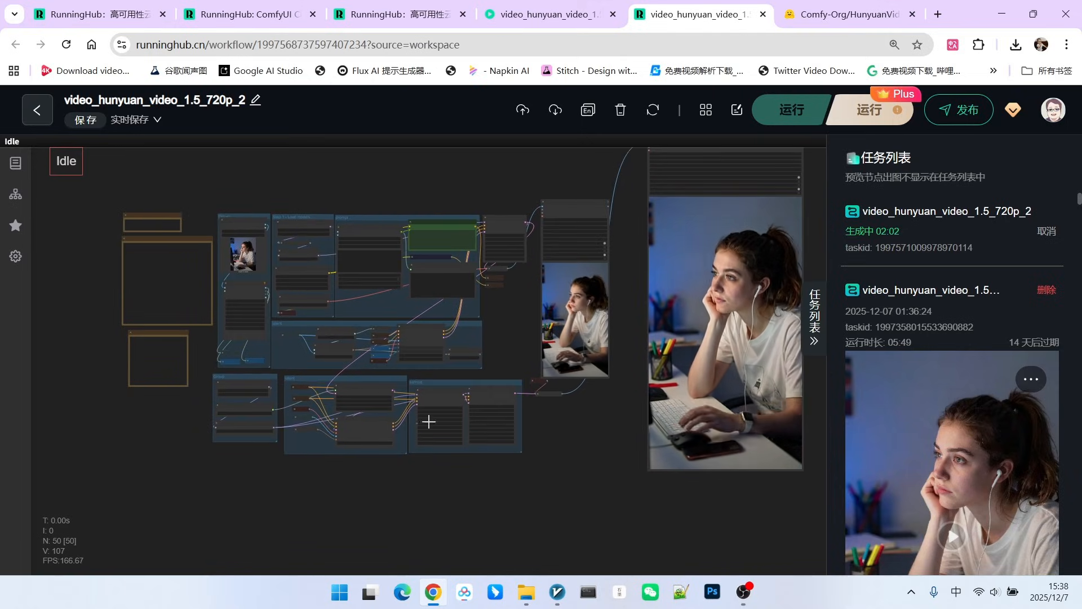
Zoom the video_hunyuan_video_1.5_720p_2 canvas with the generation task in progress
{"action": "scroll", "scroll_direction": "up", "scroll_amount": 3}
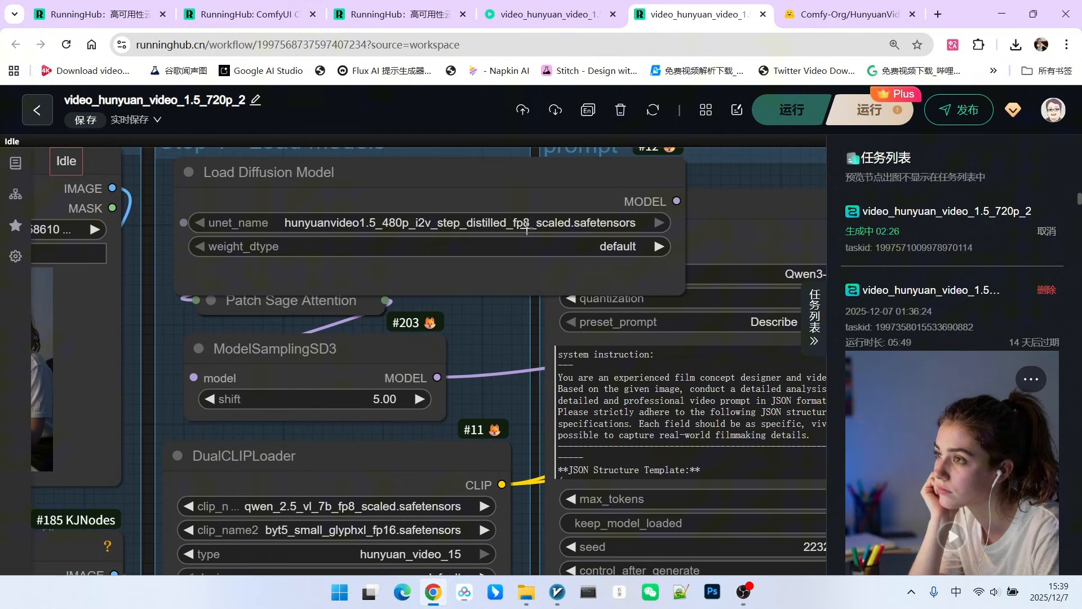
{"action": "mouse_move", "coordinate": [283, 294]}
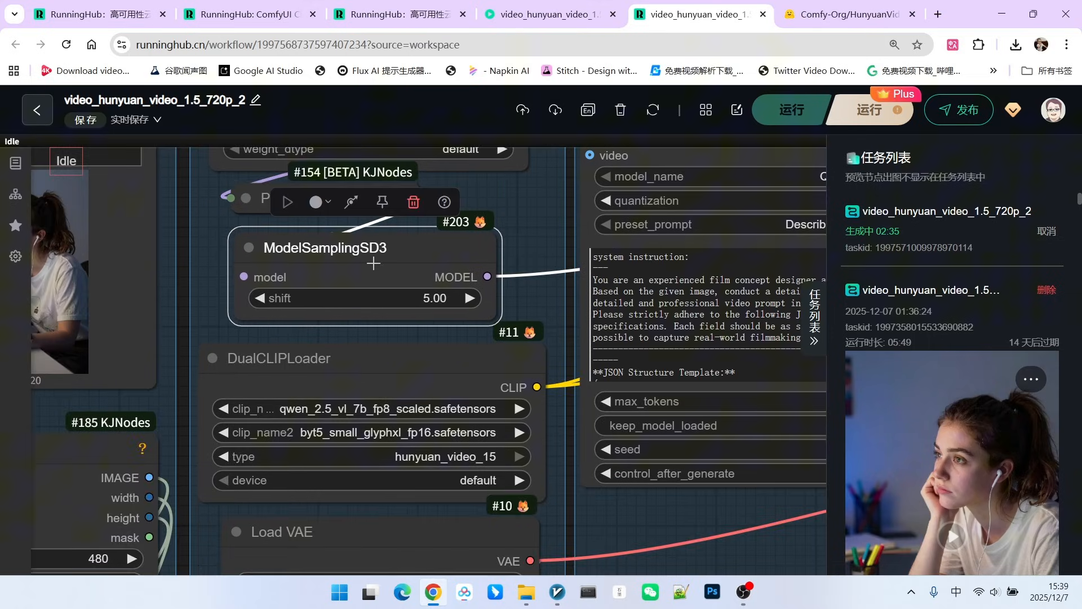
{"action": "mouse_move", "coordinate": [299, 315]}
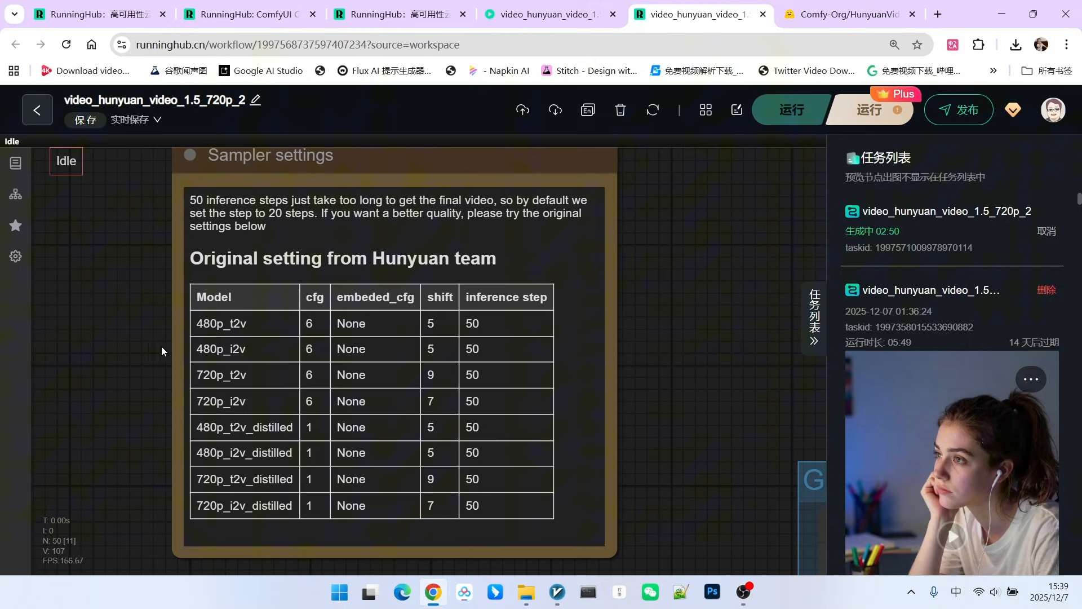
{"action": "mouse_move", "coordinate": [196, 355]}
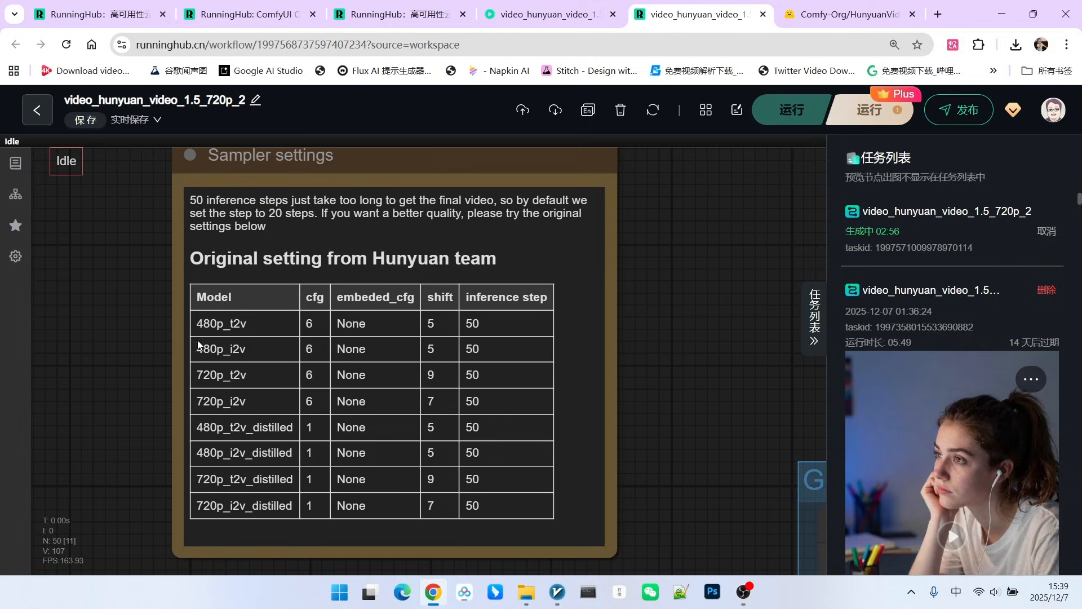
{"action": "mouse_move", "coordinate": [206, 431]}
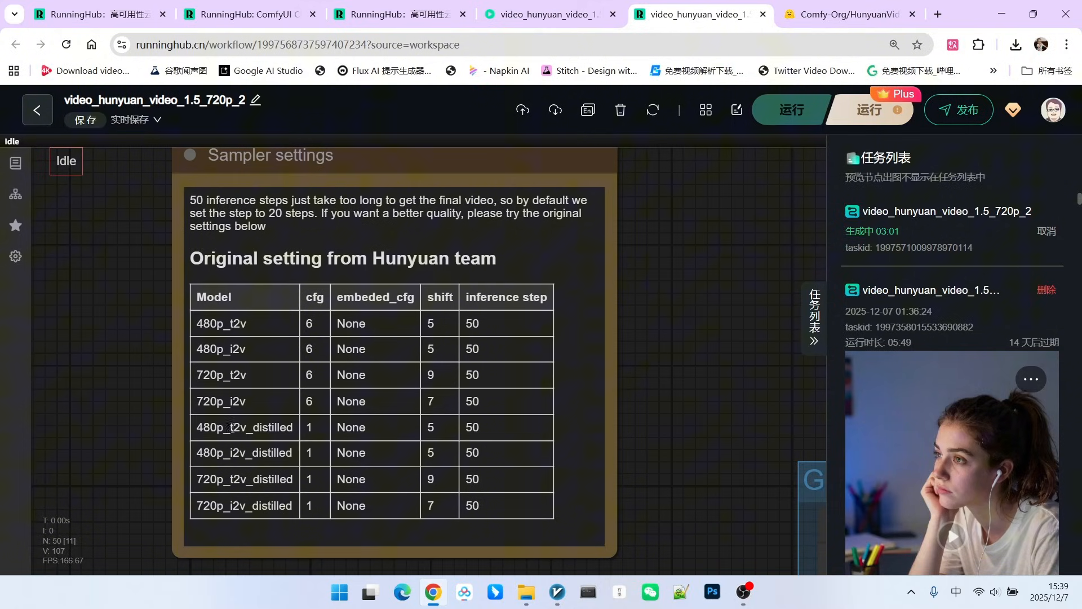
{"action": "mouse_move", "coordinate": [385, 437]}
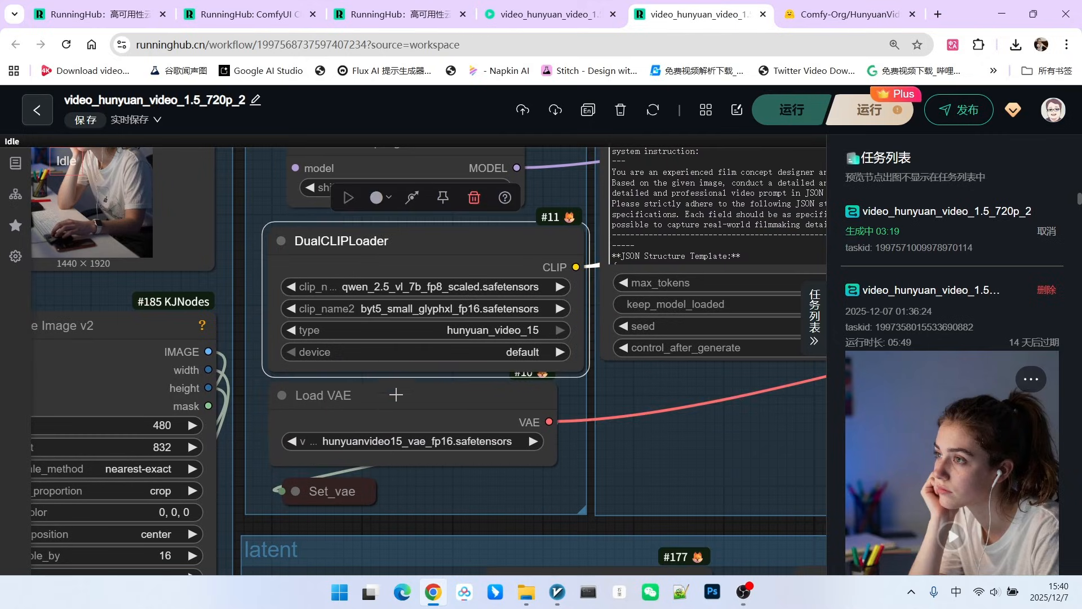
{"action": "mouse_move", "coordinate": [396, 386]}
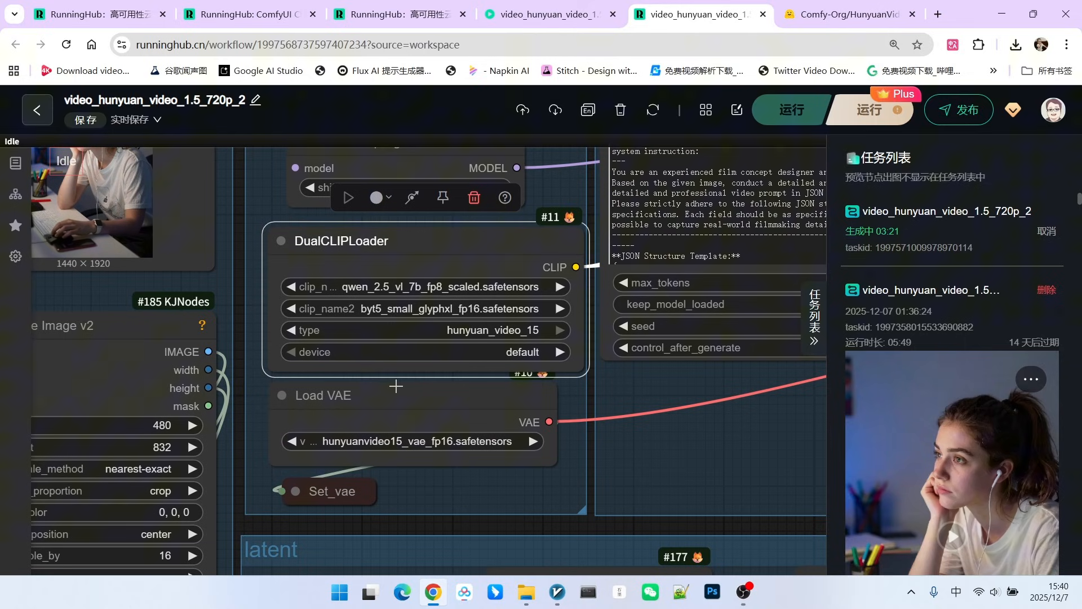
{"action": "mouse_move", "coordinate": [421, 320]}
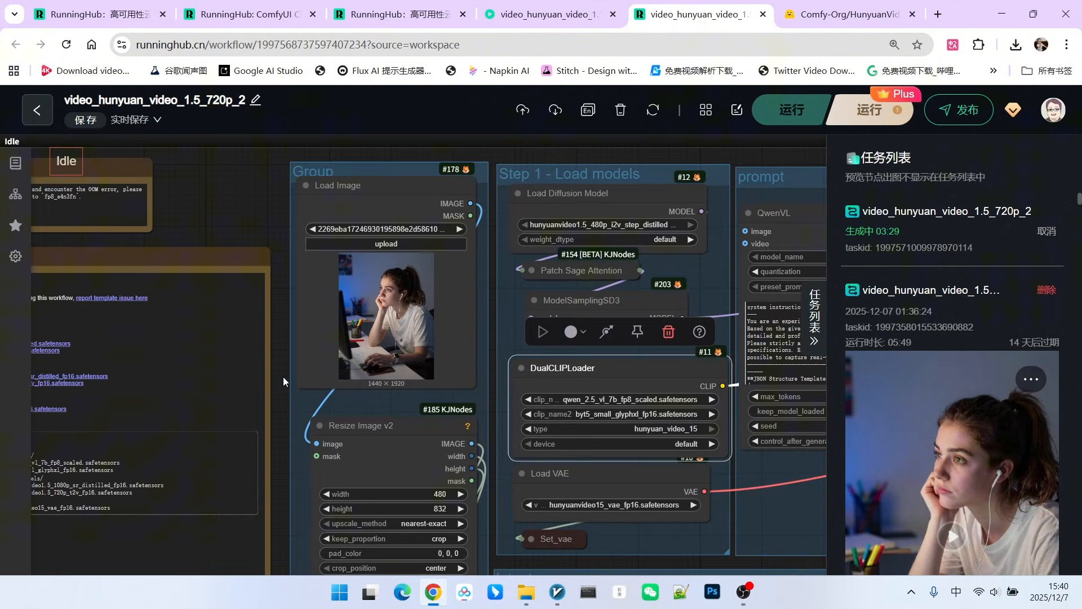
Zoom out over Load Image, Resize Image, DualCLIPLoader and Load VAE nodes
{"action": "scroll", "scroll_direction": "down", "scroll_amount": 3}
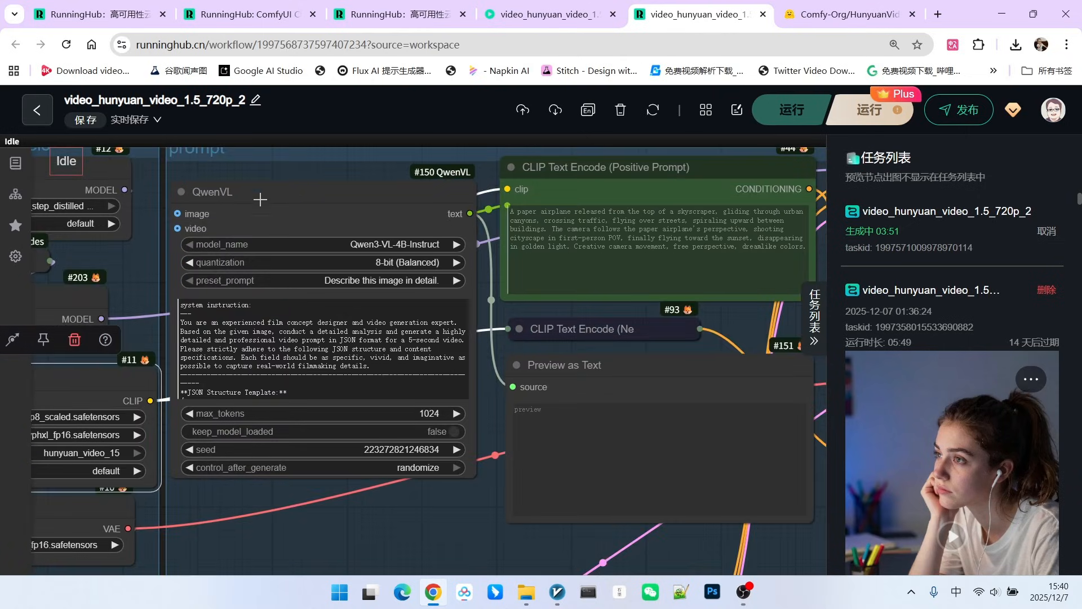
Select the QwenVL node and scroll its system instruction to the JSON Structure Template
{"action": "left_click", "coordinate": [214, 191]}
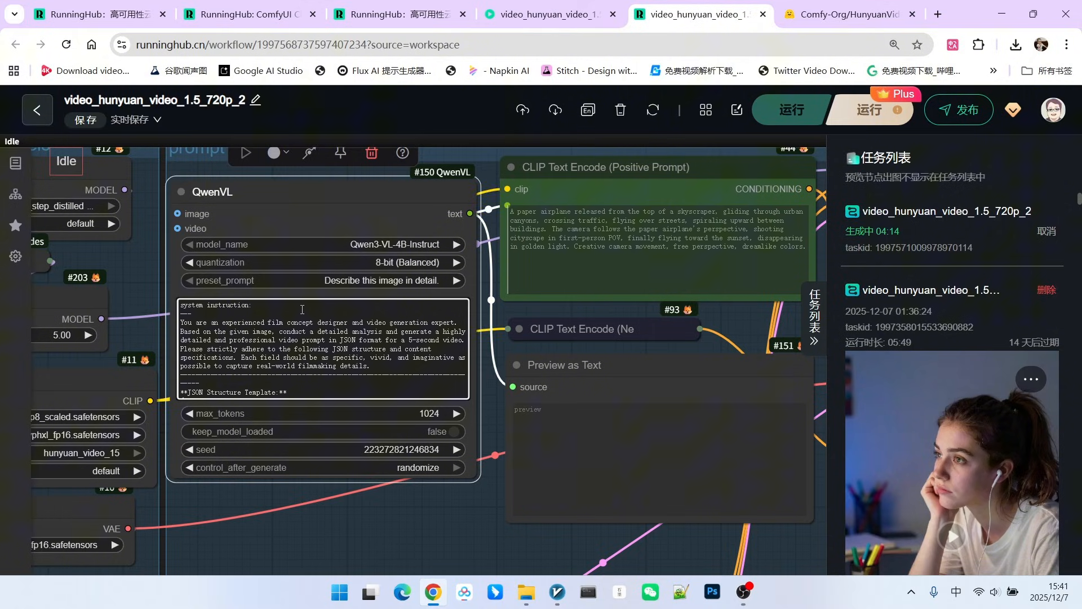
{"action": "scroll", "scroll_direction": "down", "scroll_amount": 3}
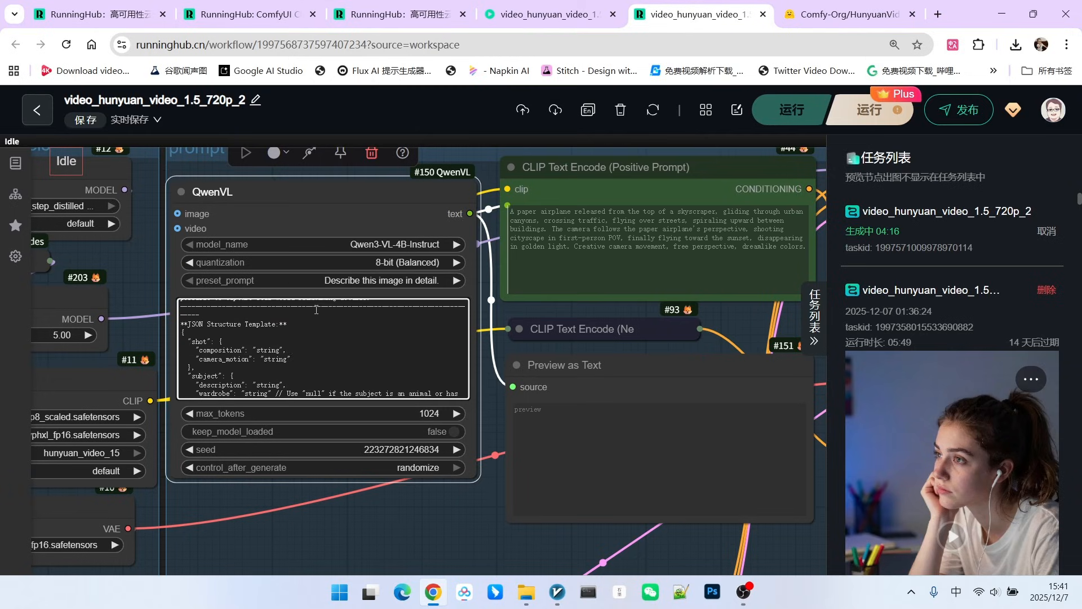
{"action": "scroll", "scroll_direction": "down", "scroll_amount": 3}
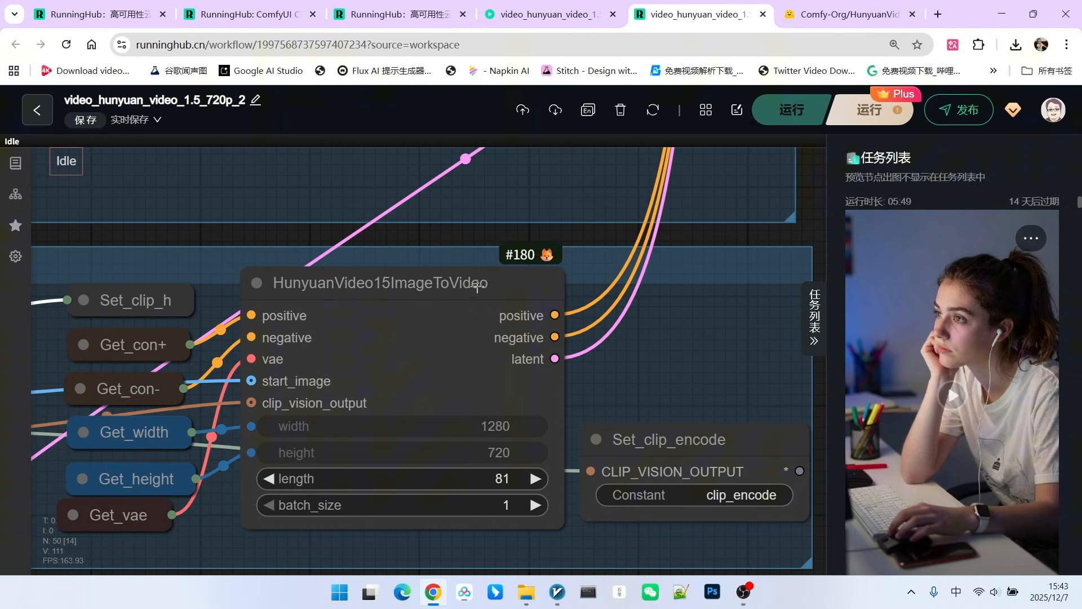
Select the HunyuanVideo15ImageToVideo node with width 1280, height 720, length 81
{"action": "left_click", "coordinate": [369, 283]}
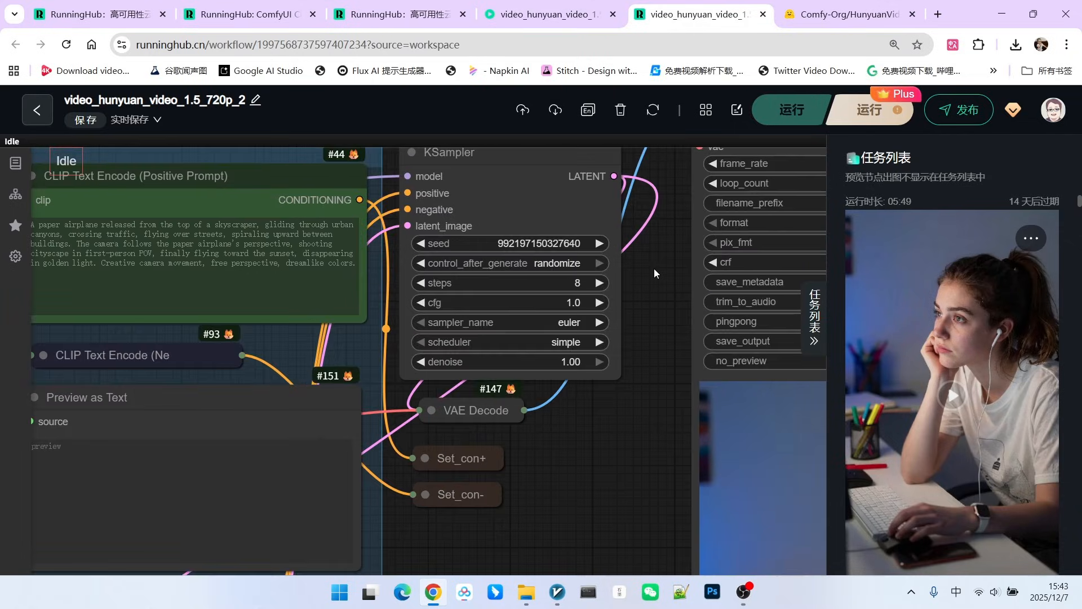
{"action": "mouse_move", "coordinate": [457, 282]}
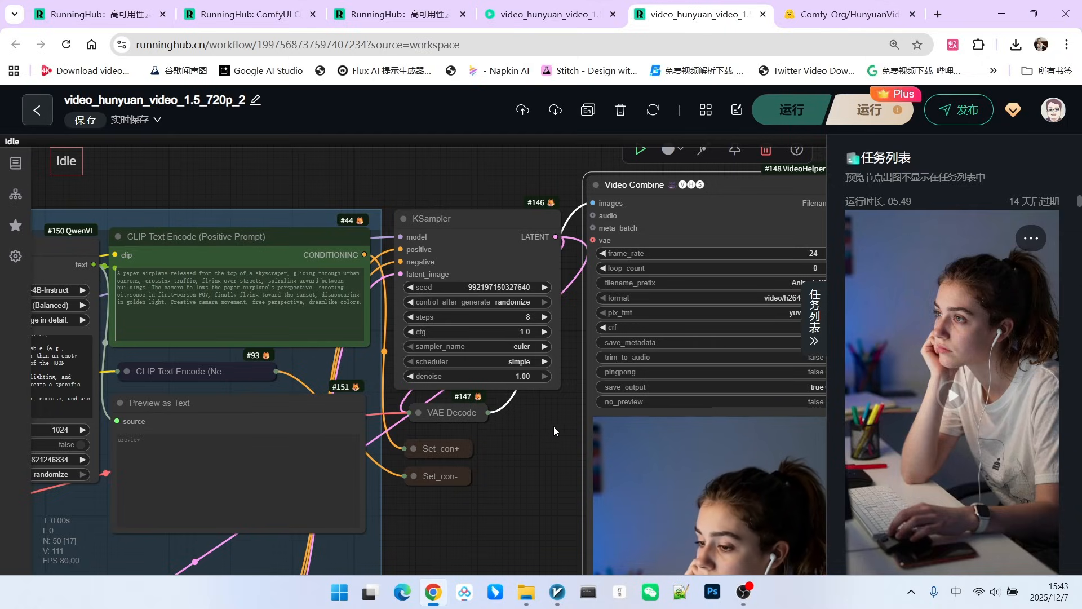
{"action": "mouse_move", "coordinate": [565, 373]}
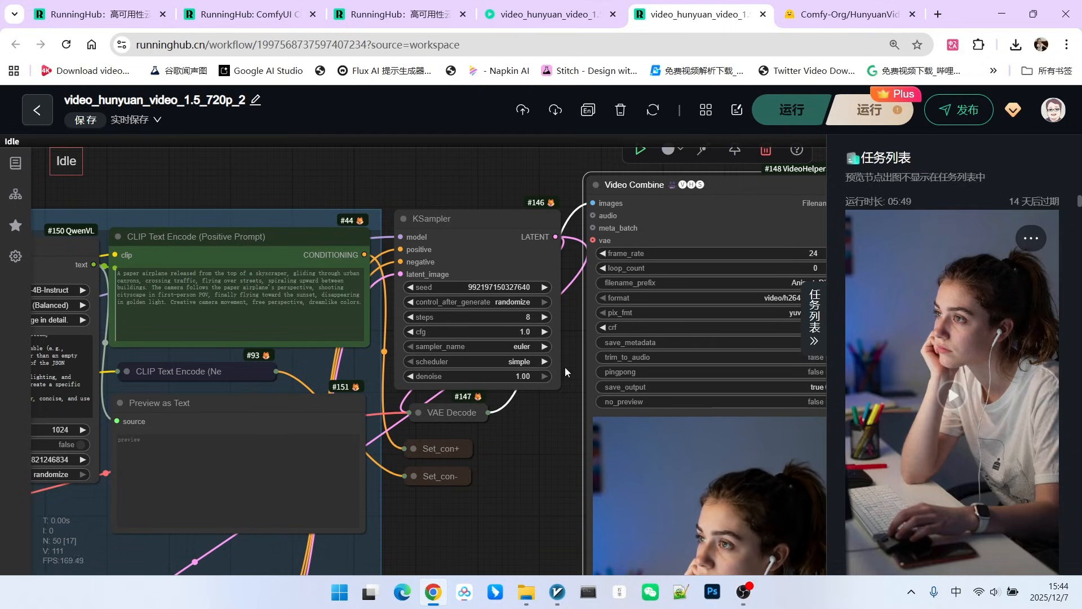
{"action": "mouse_move", "coordinate": [569, 325]}
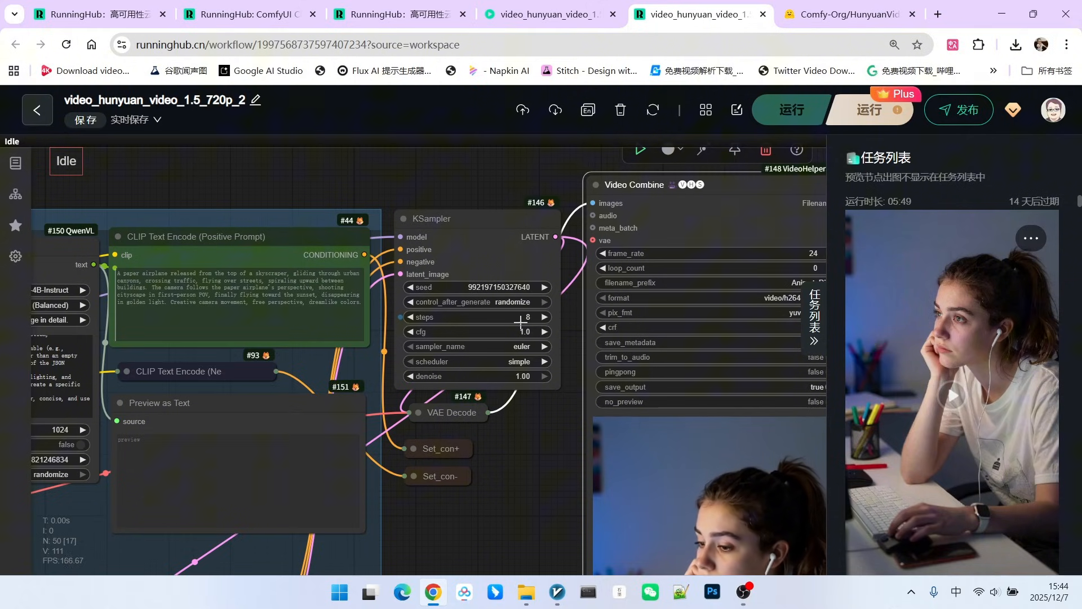
{"action": "mouse_move", "coordinate": [421, 332]}
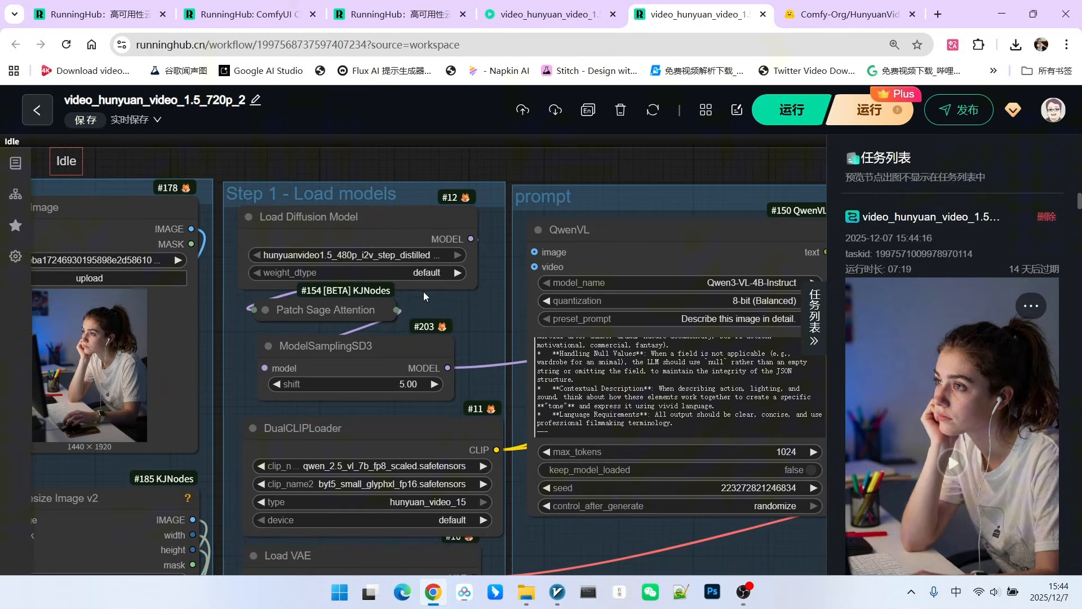
{"action": "mouse_move", "coordinate": [596, 204]}
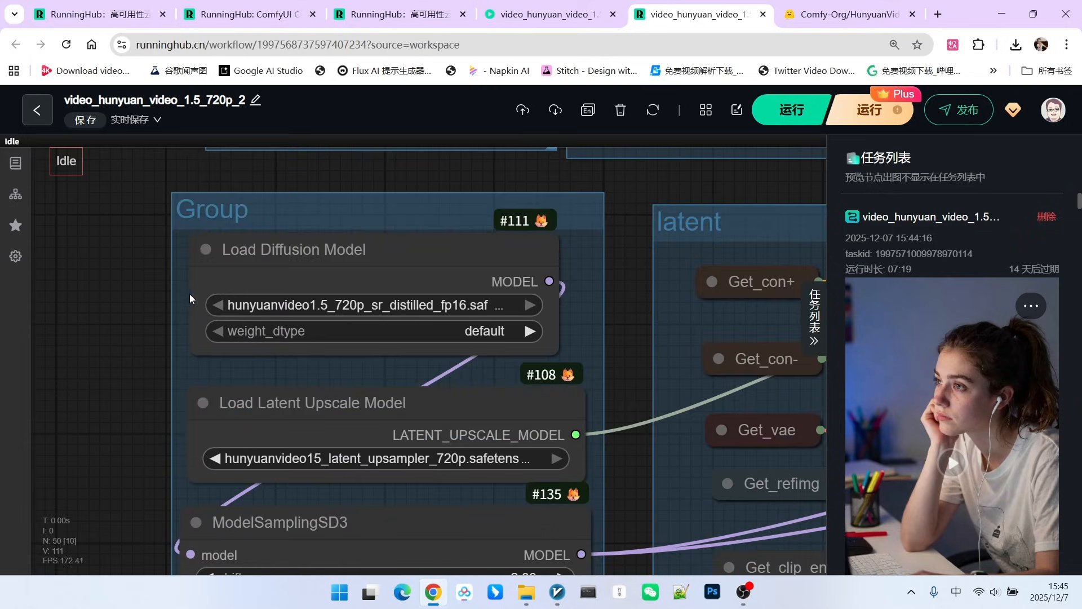
{"action": "mouse_move", "coordinate": [159, 283]}
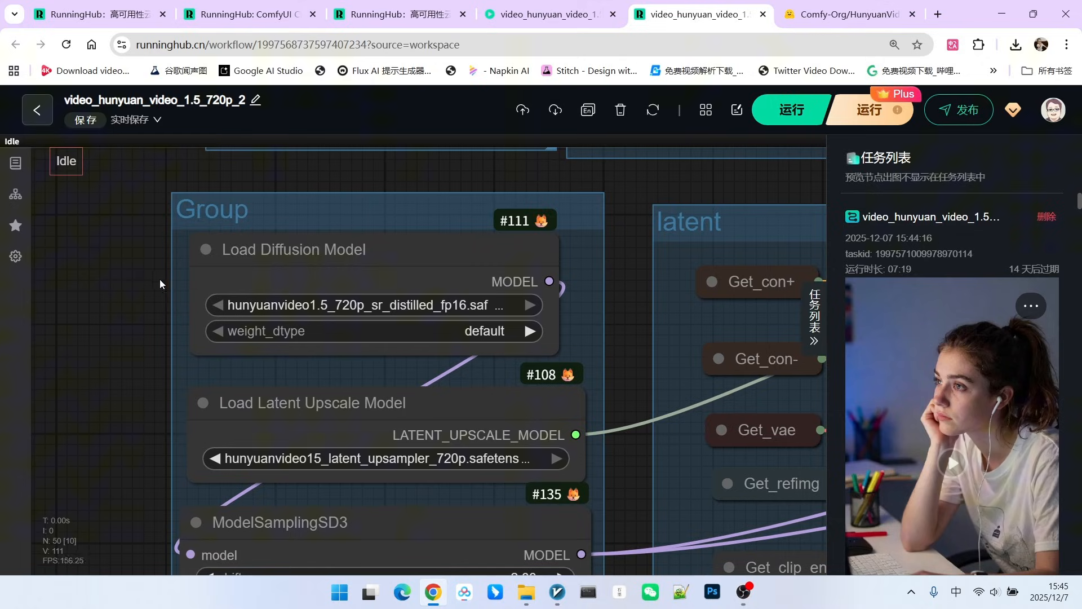
{"action": "mouse_move", "coordinate": [184, 283]}
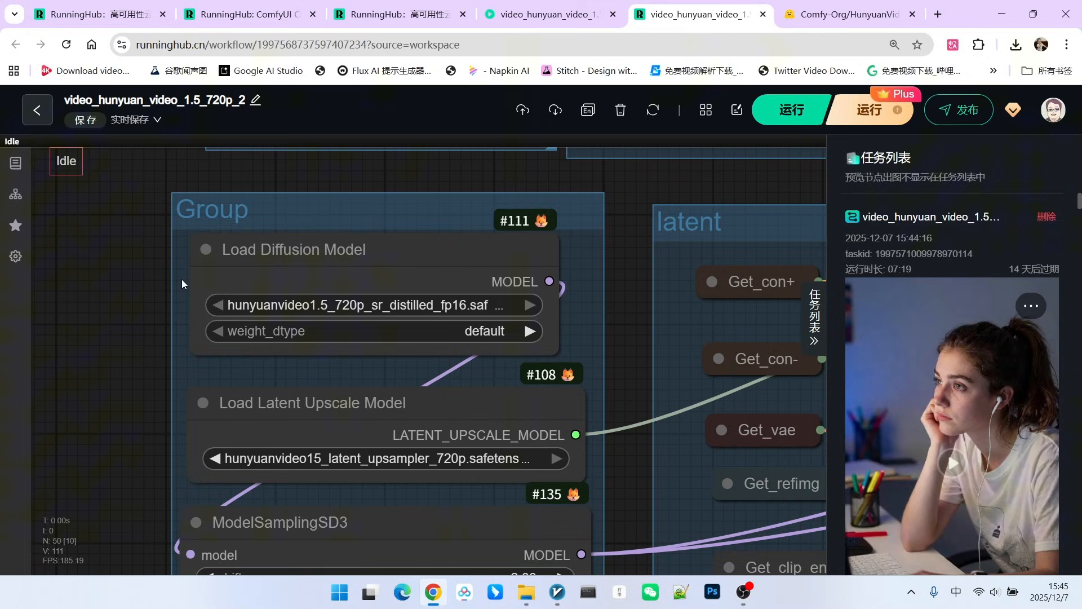
{"action": "mouse_move", "coordinate": [319, 266]}
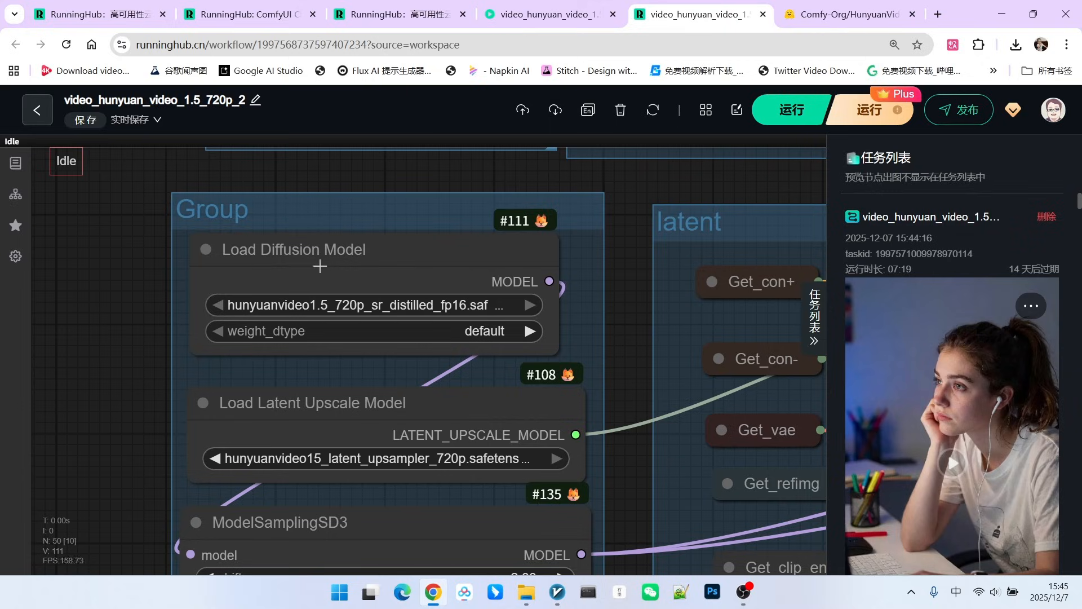
{"action": "left_click", "coordinate": [293, 249]}
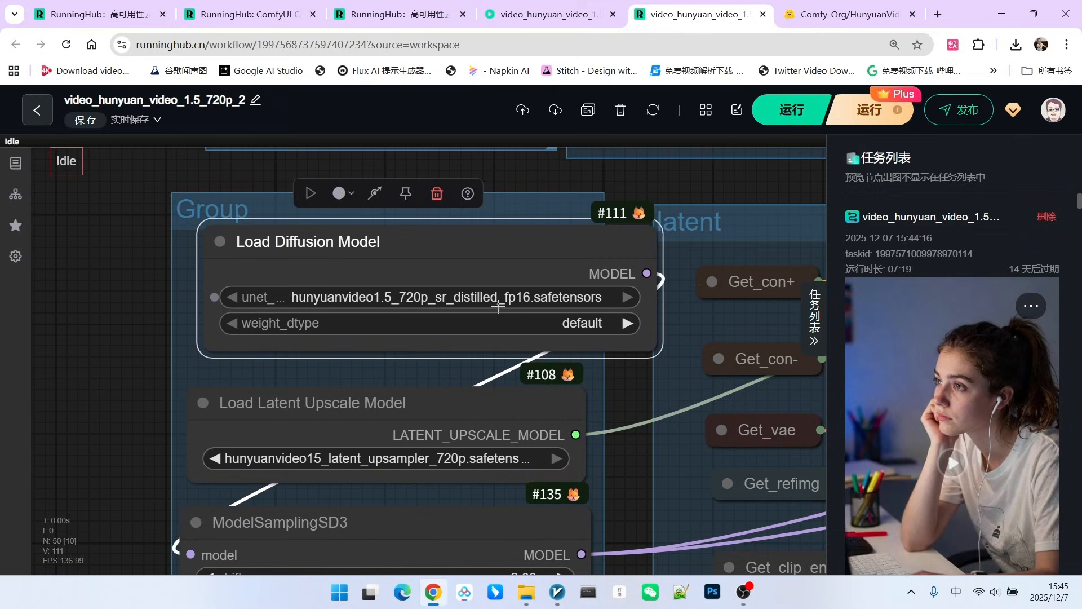
{"action": "mouse_move", "coordinate": [461, 259]}
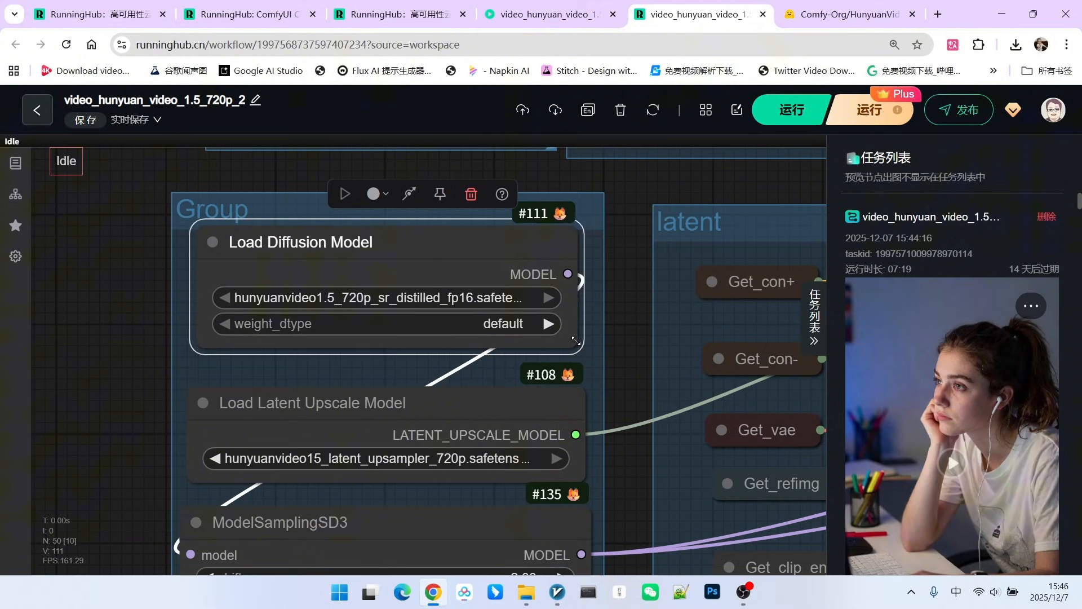
{"action": "mouse_move", "coordinate": [325, 276]}
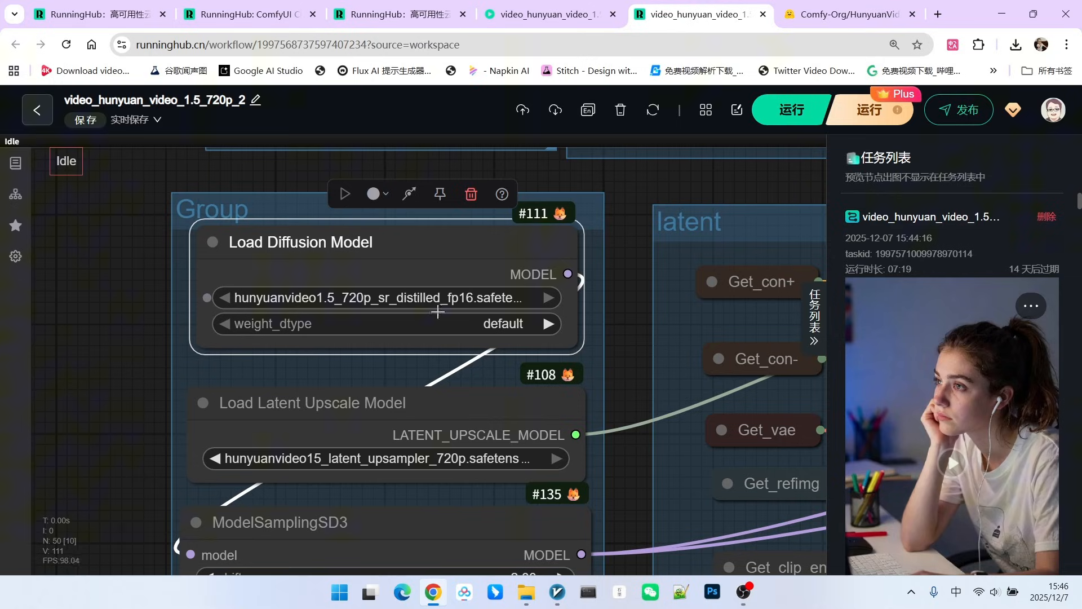
{"action": "mouse_move", "coordinate": [453, 282]}
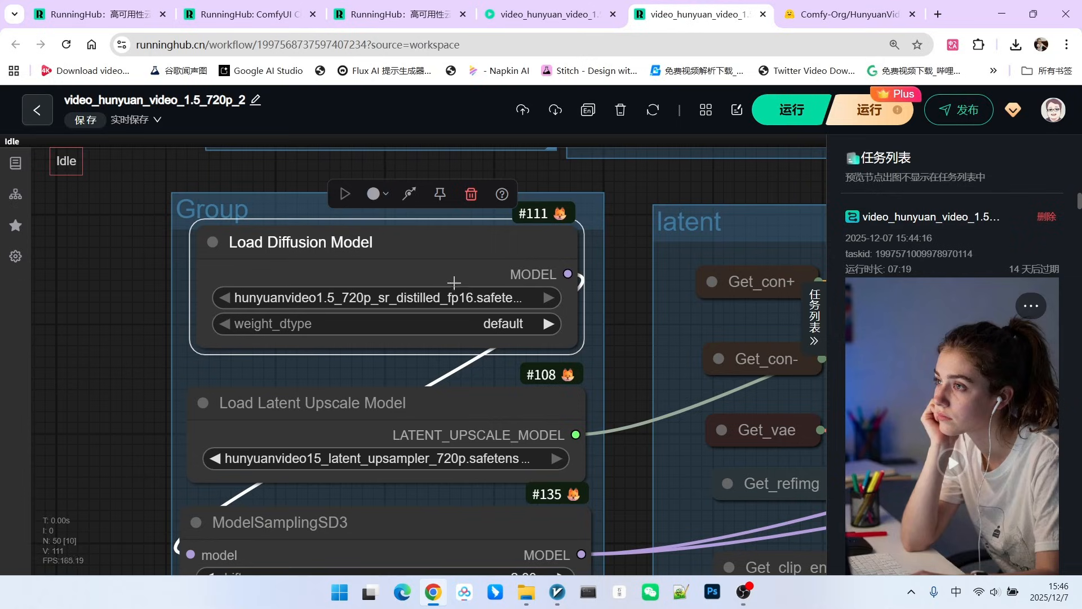
{"action": "scroll", "scroll_direction": "down", "scroll_amount": 3}
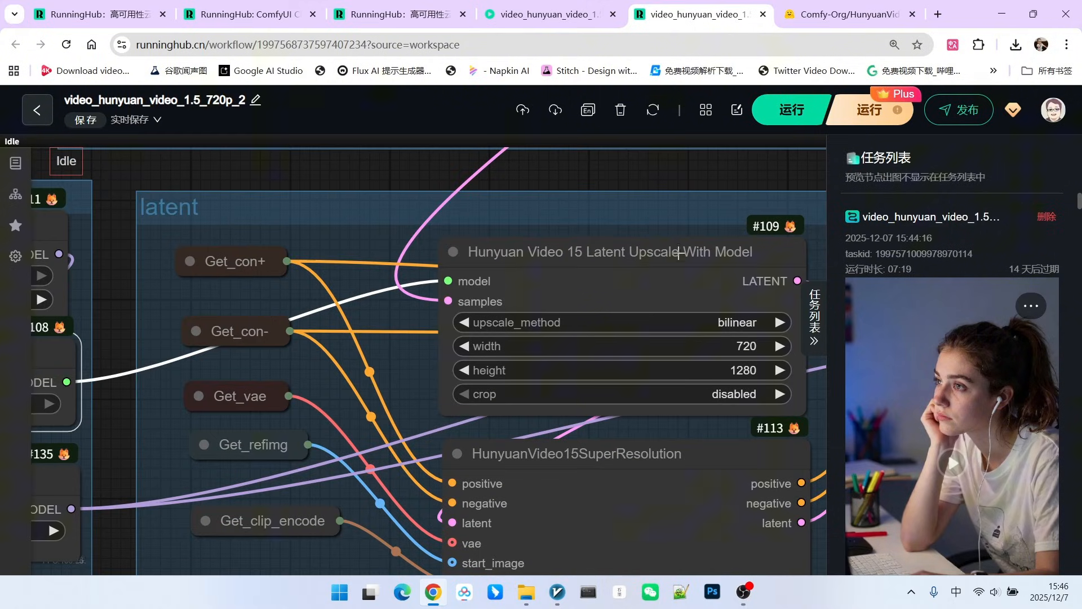
{"action": "mouse_move", "coordinate": [658, 264]}
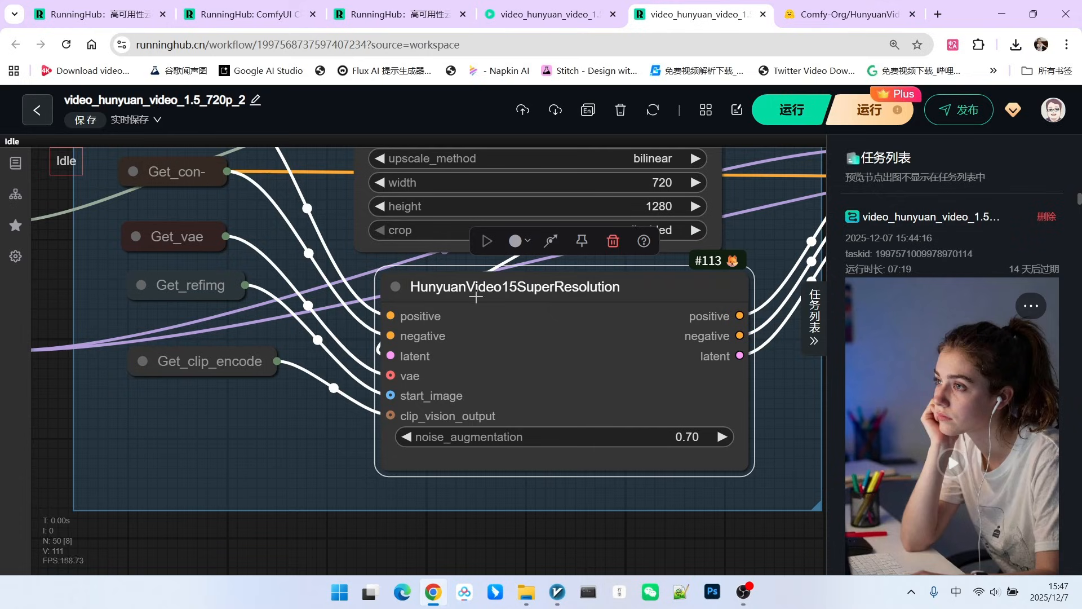
{"action": "mouse_move", "coordinate": [613, 295]}
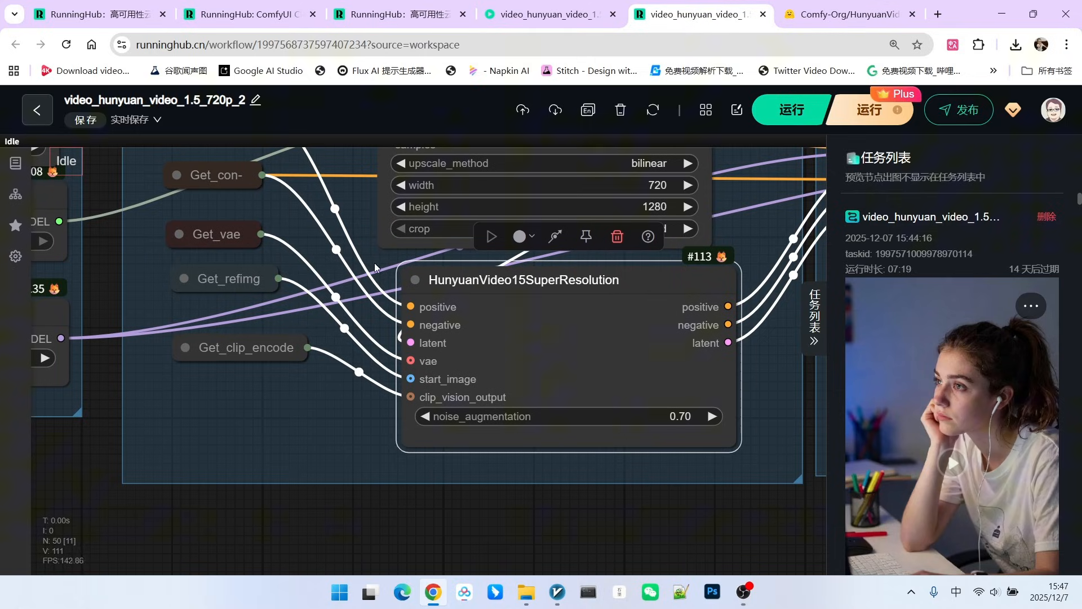
{"action": "mouse_move", "coordinate": [366, 333]}
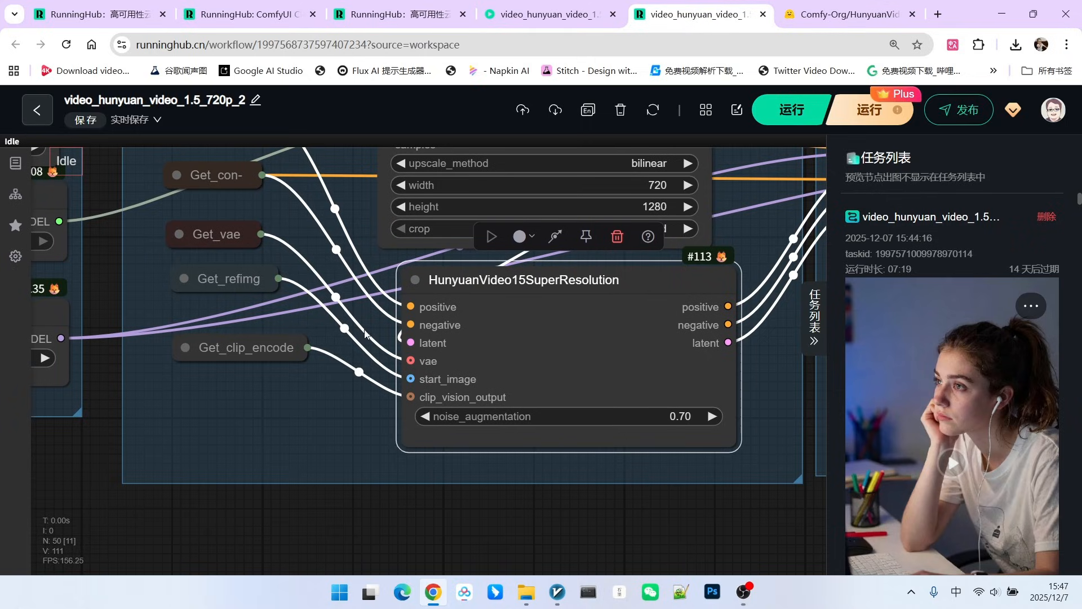
{"action": "mouse_move", "coordinate": [744, 309]}
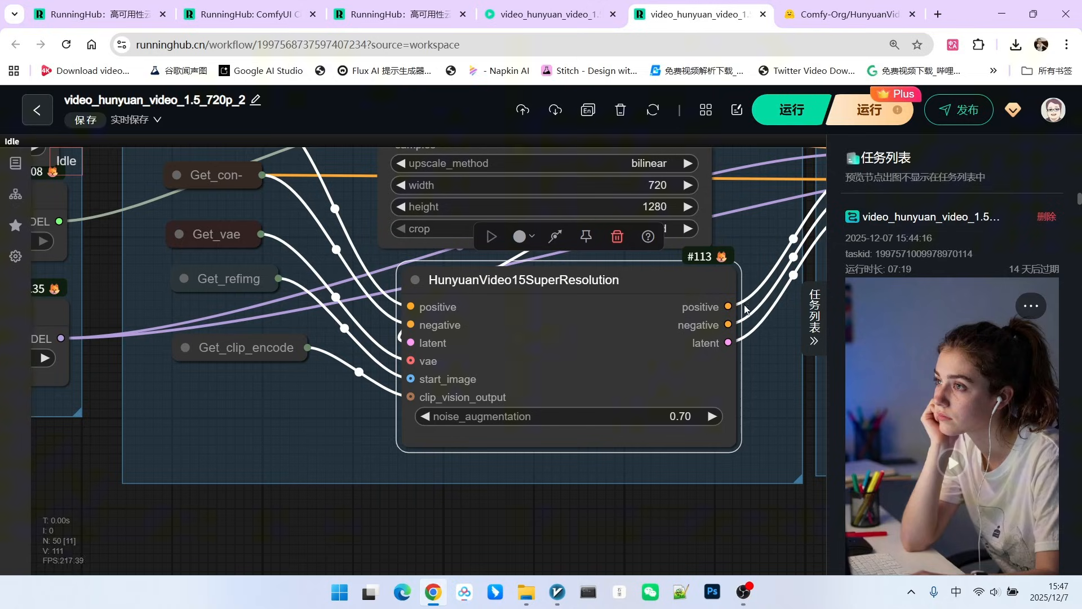
{"action": "mouse_move", "coordinate": [790, 273]}
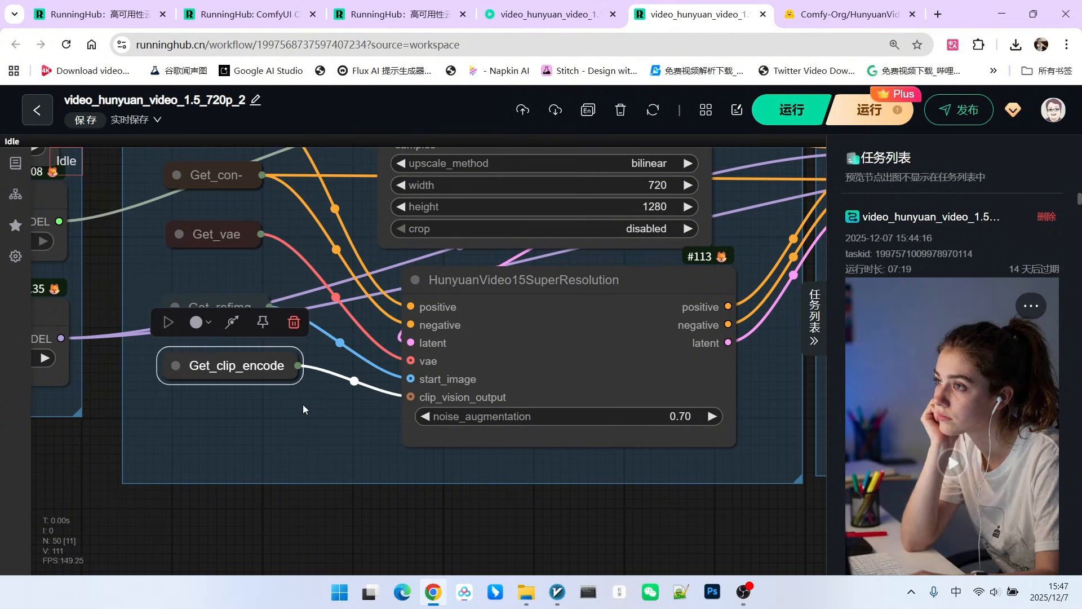
{"action": "mouse_move", "coordinate": [316, 417]}
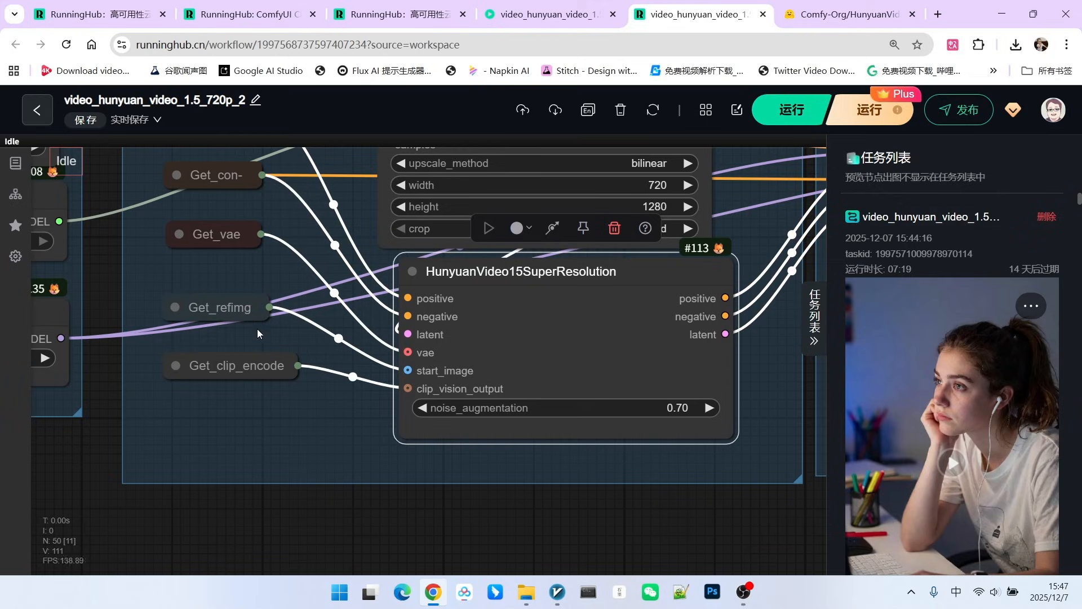
{"action": "mouse_move", "coordinate": [516, 338]}
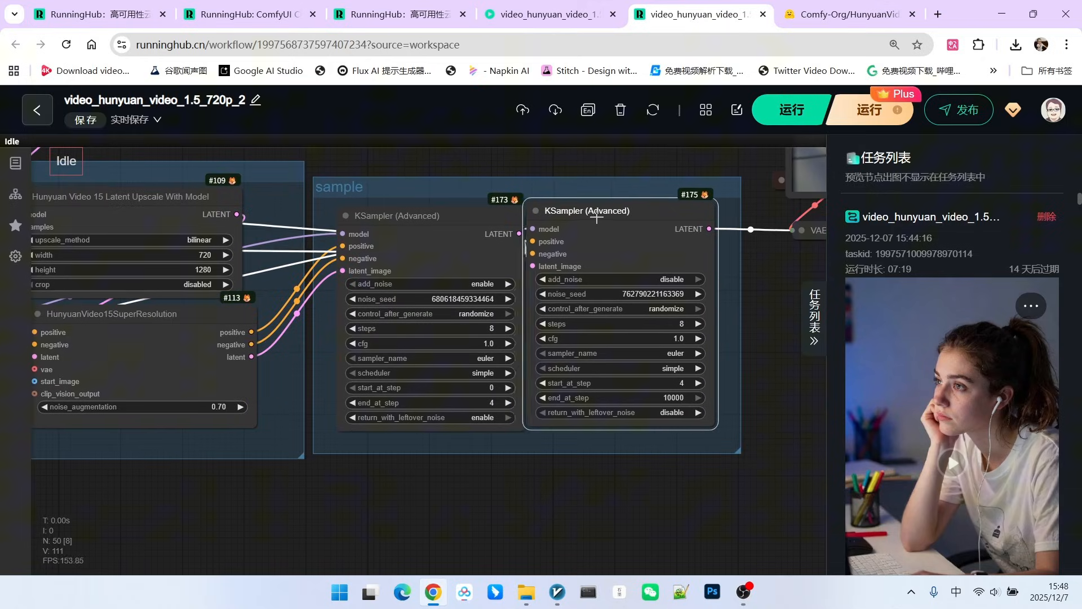
{"action": "left_click", "coordinate": [587, 210]}
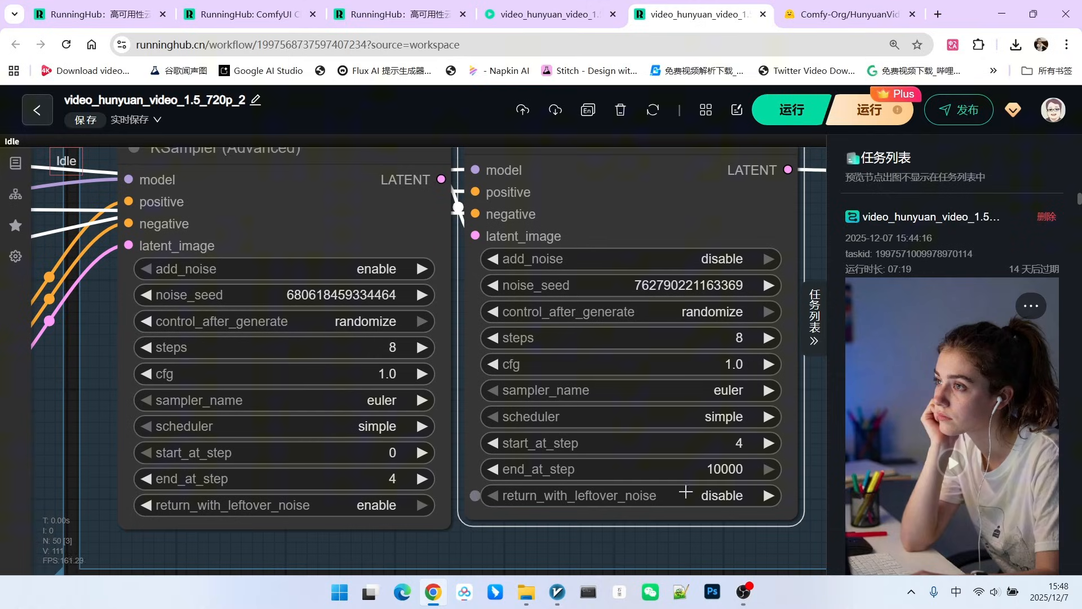
{"action": "scroll", "scroll_direction": "down", "scroll_amount": 3}
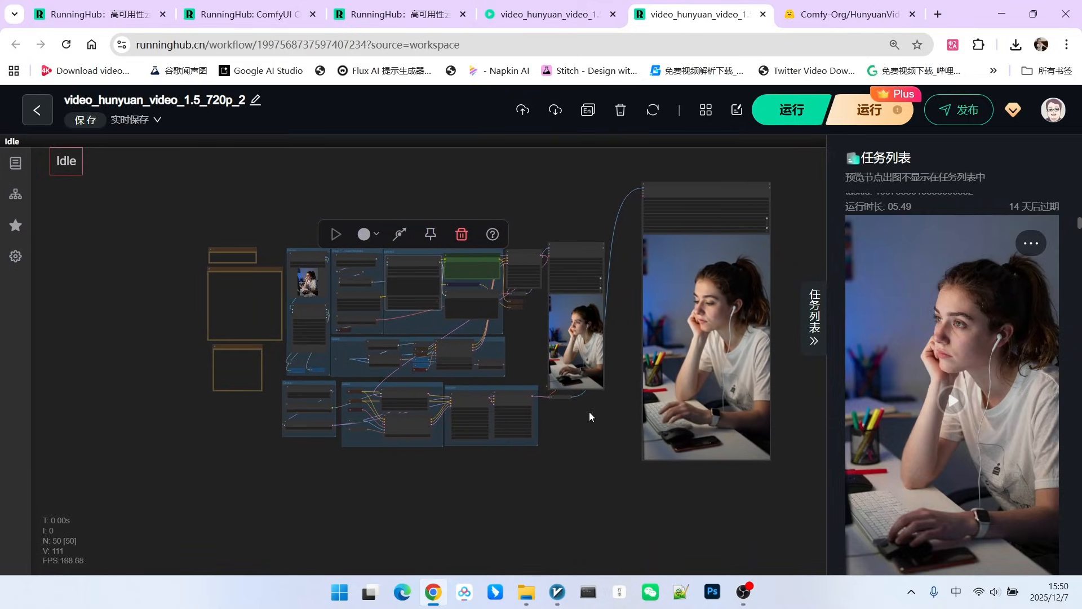
{"action": "mouse_move", "coordinate": [612, 285]}
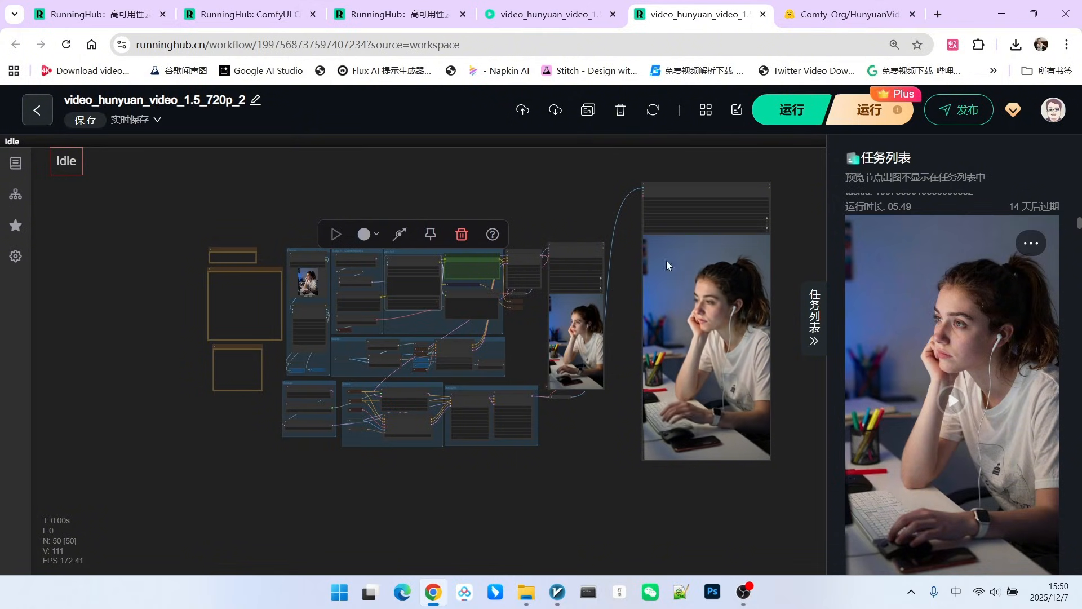
{"action": "mouse_move", "coordinate": [814, 282]}
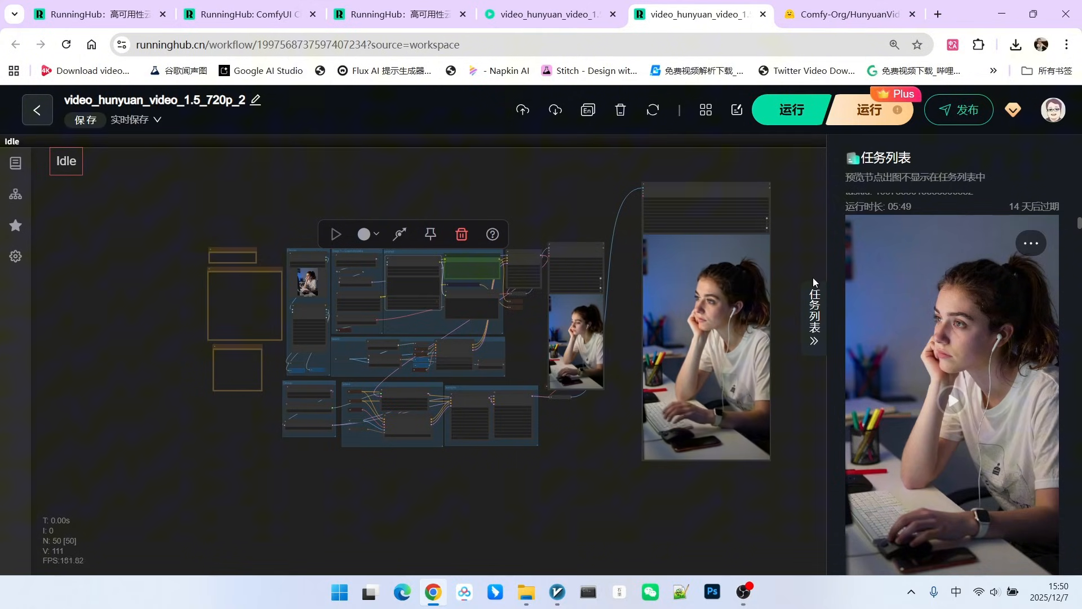